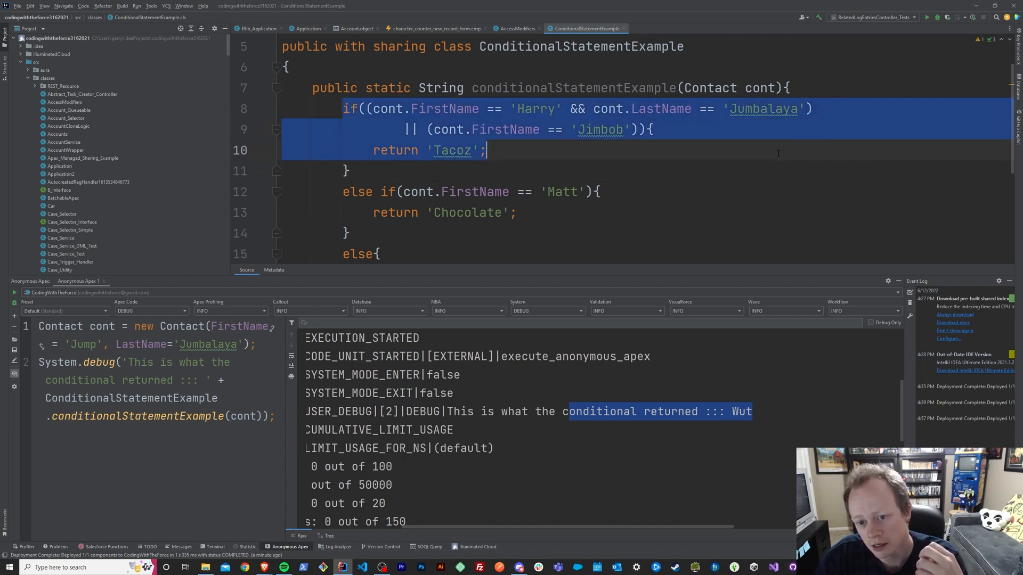
- Create a new Apex class named SwitchStatementExample in the classes folder
left_click(770, 150)
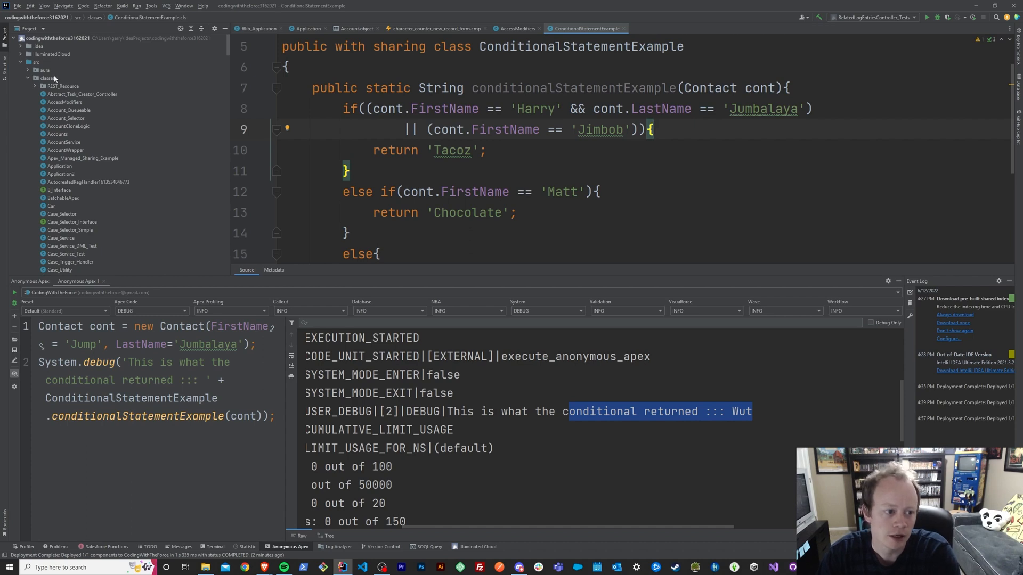
left_click(47, 77)
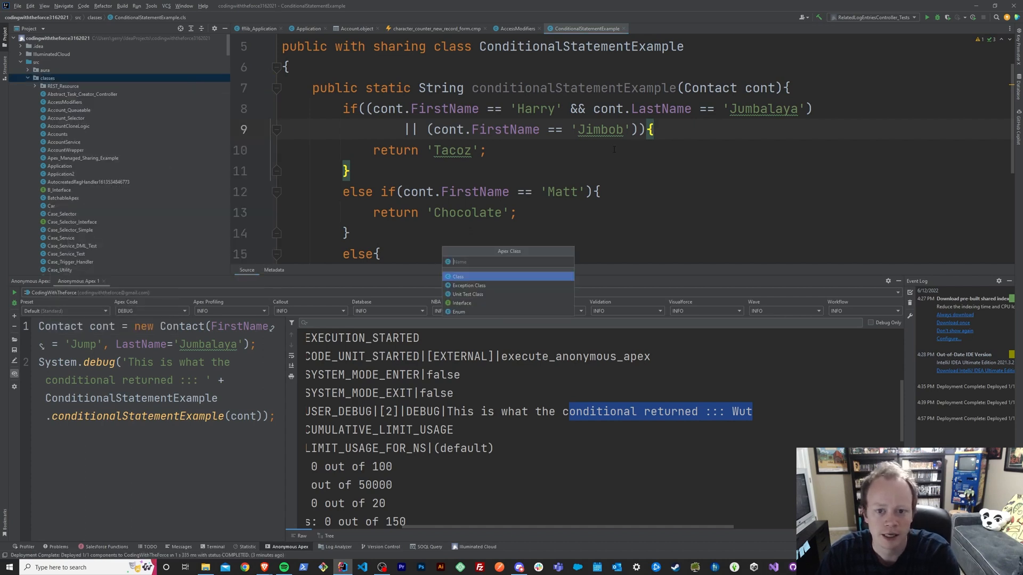
type("Swit")
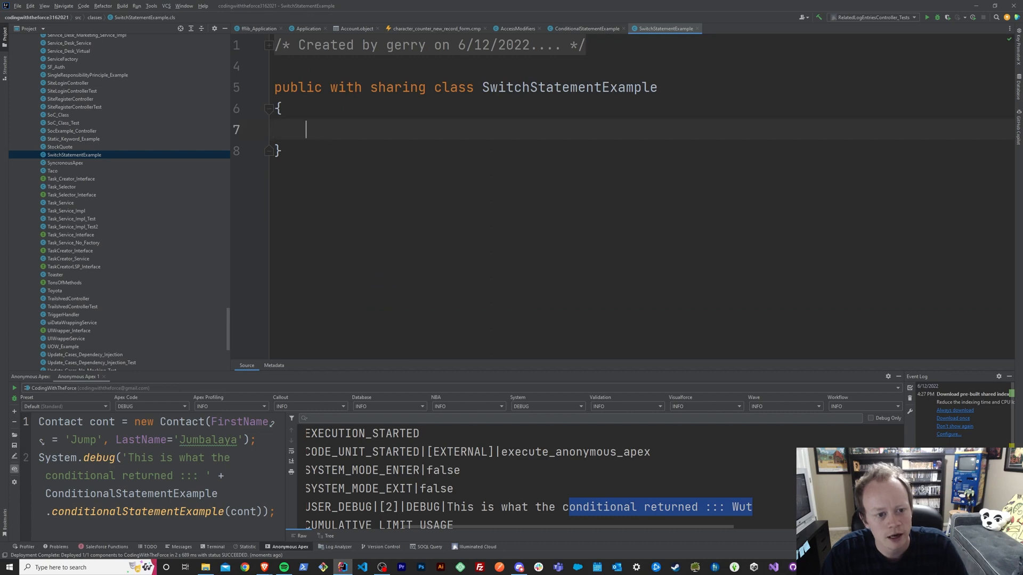
- Declare an empty public static String switchExample(Integer i) method
type("p")
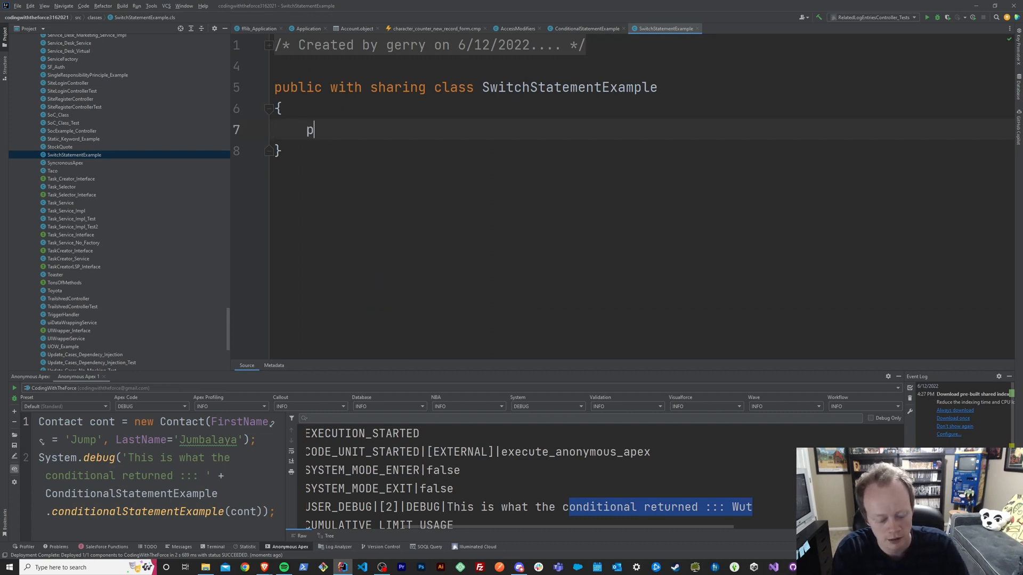
type("ublic static")
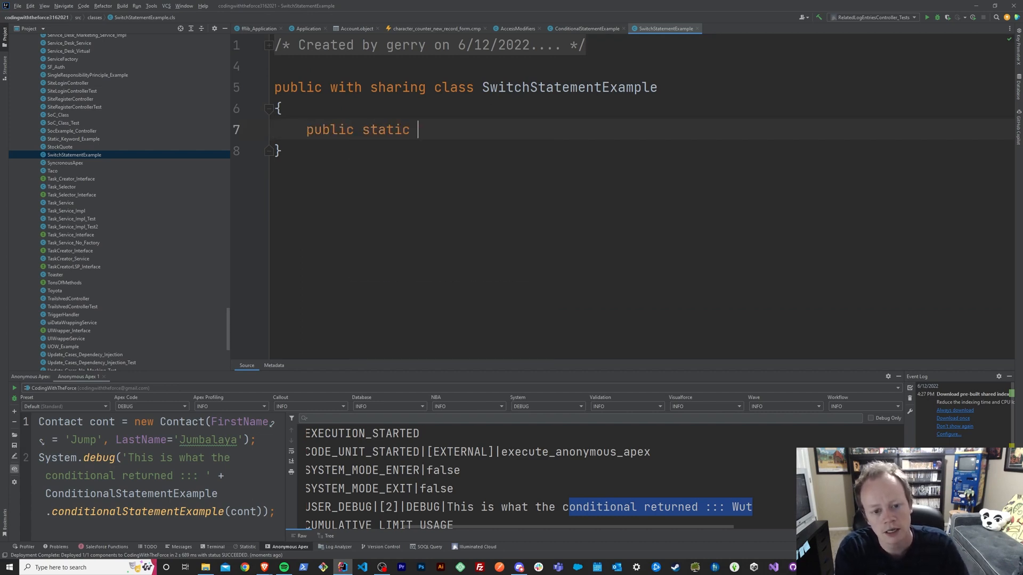
type("Styr")
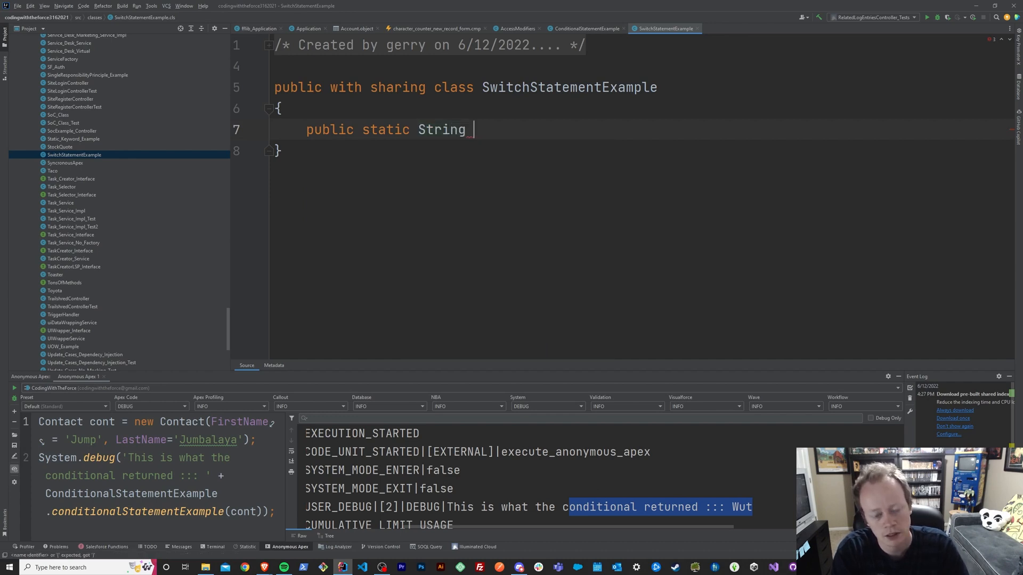
type("switch")
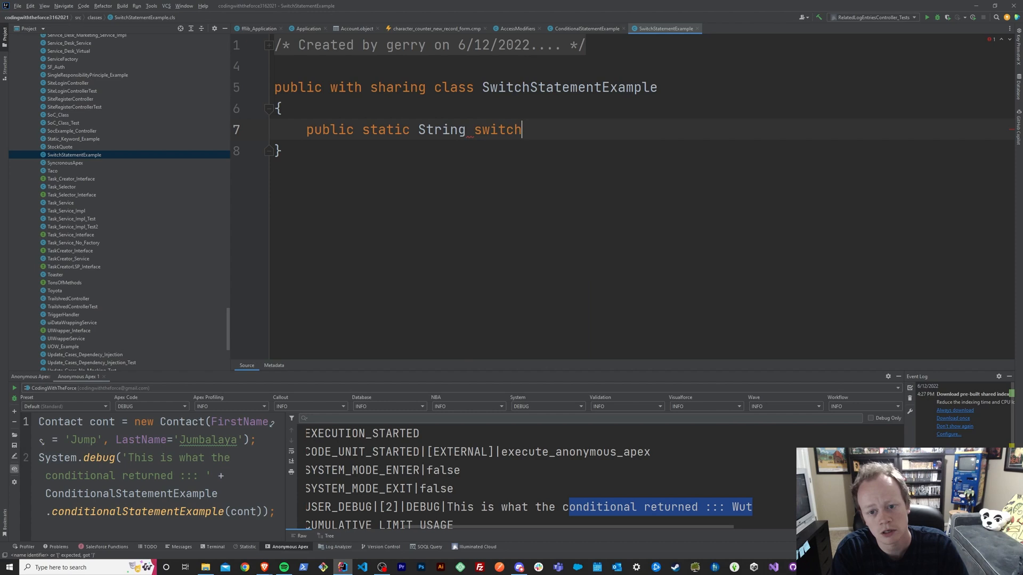
type("Example")
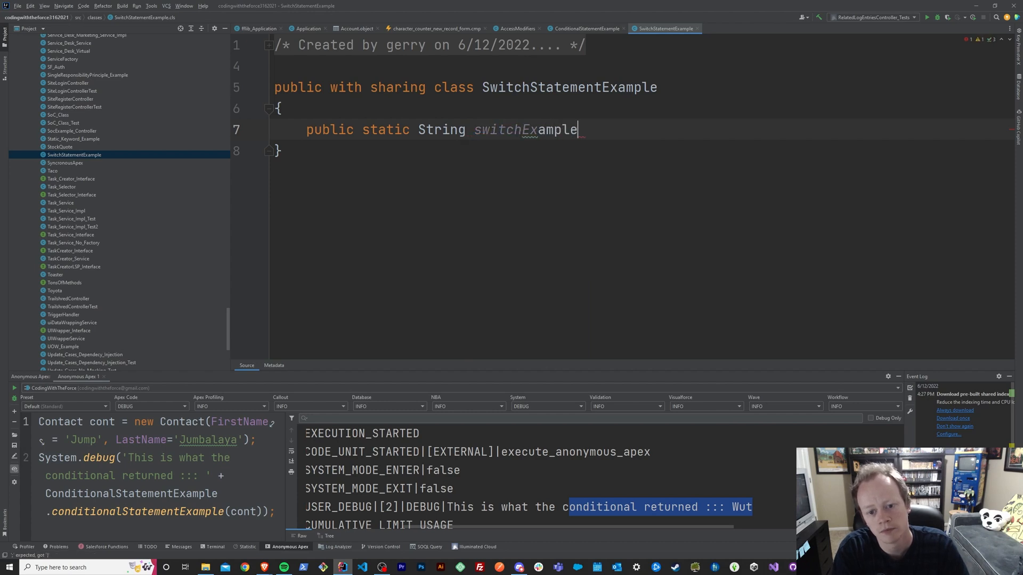
type("()")
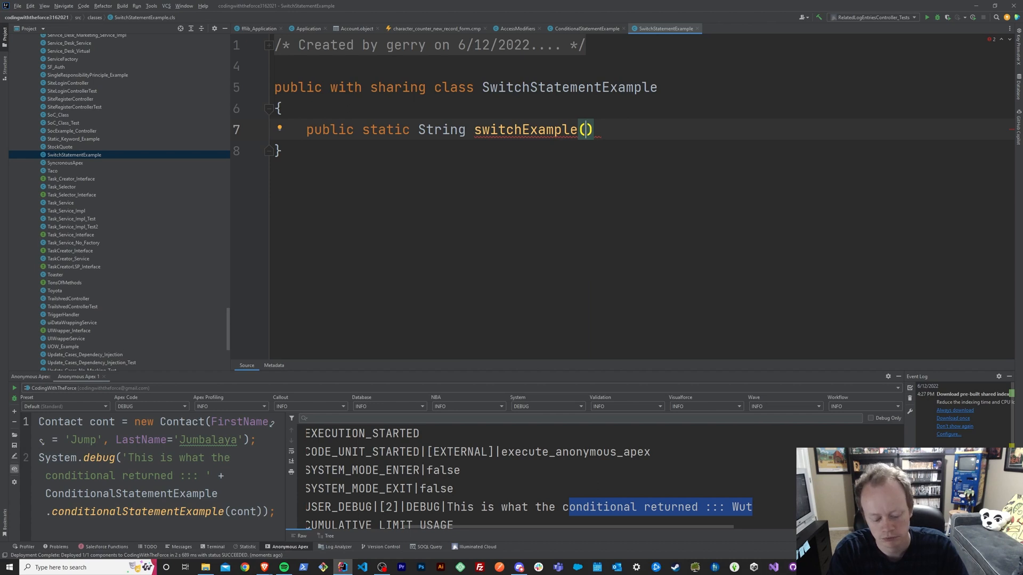
type("Integer int")
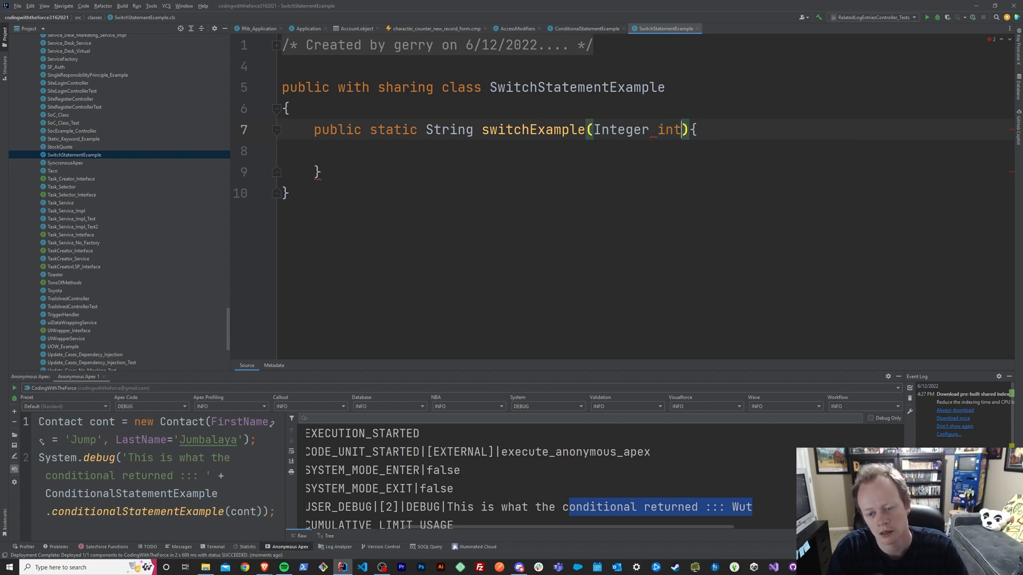
type("eg")
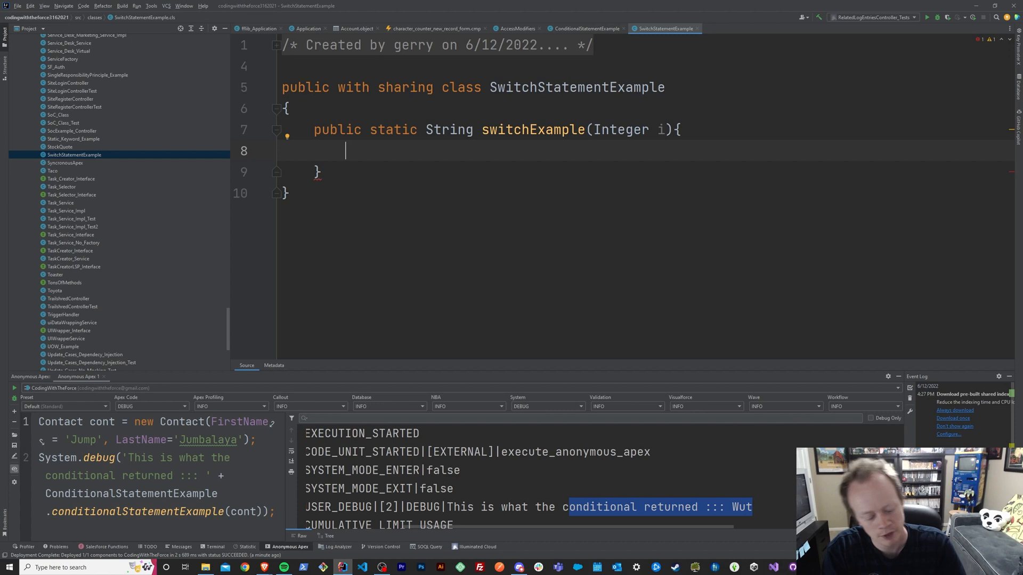
- Add a switch on i whose when 2 branch returns 'Wow'
type("switch")
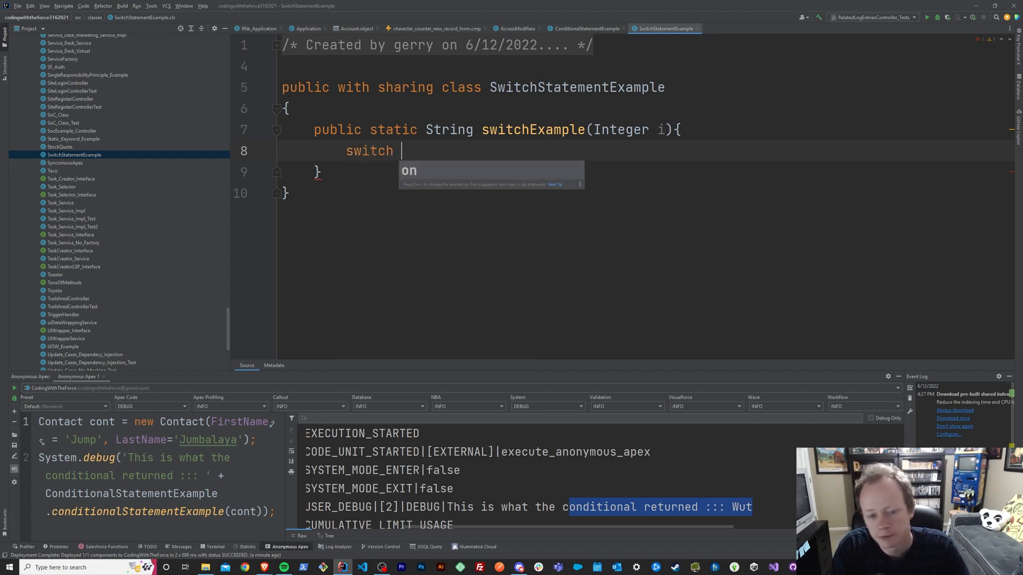
type("on")
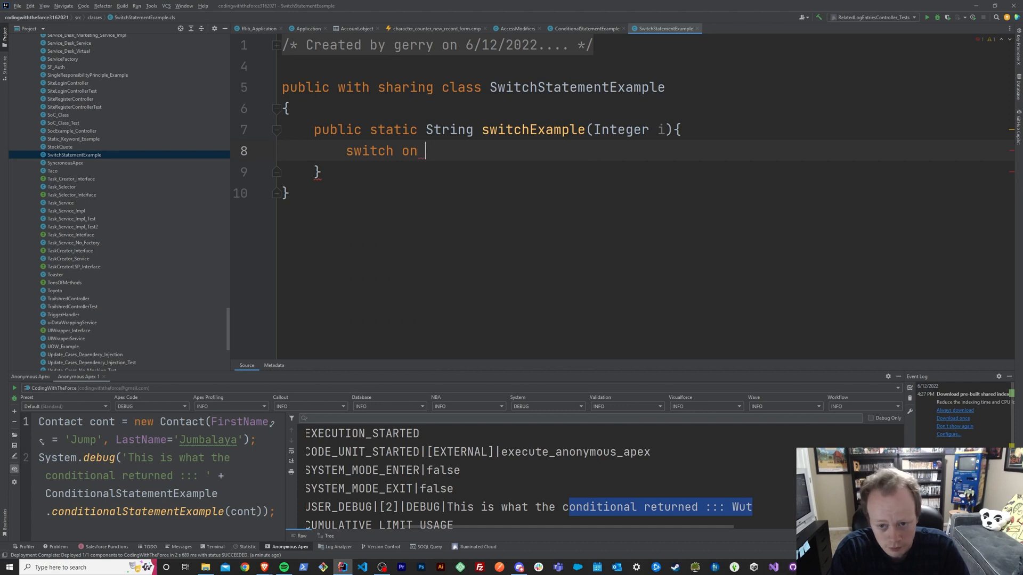
type("i{}")
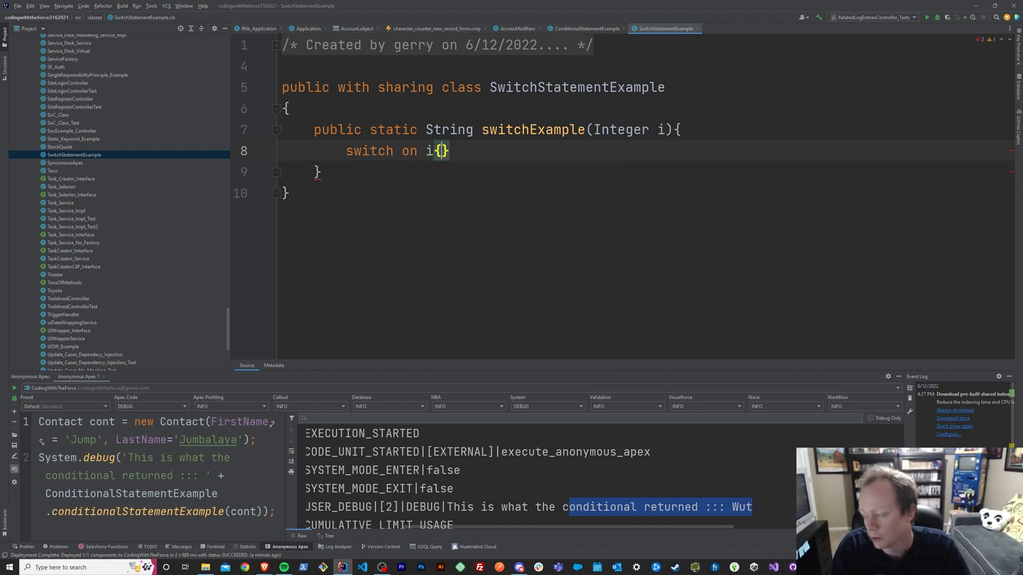
key("Enter")
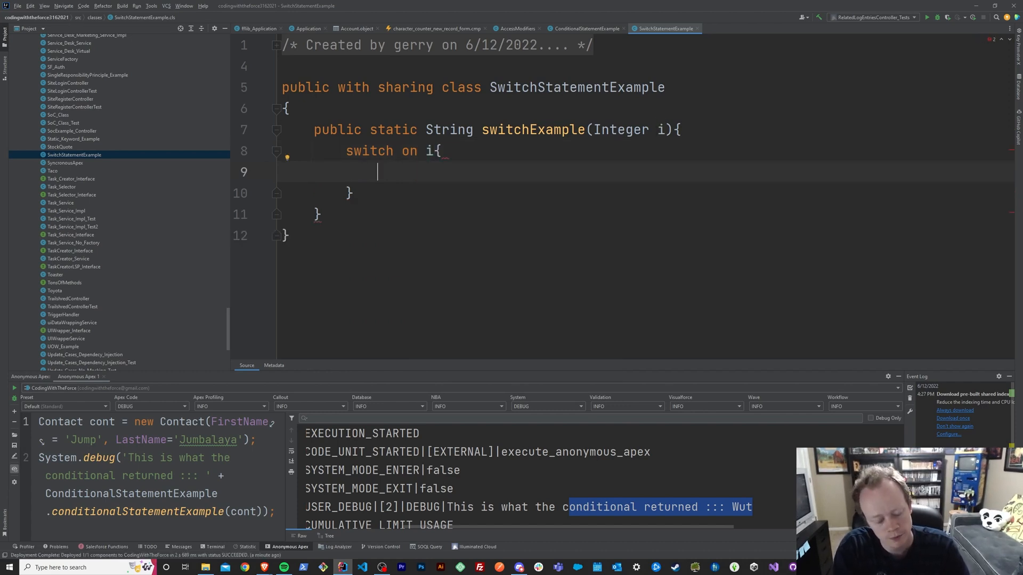
type("when")
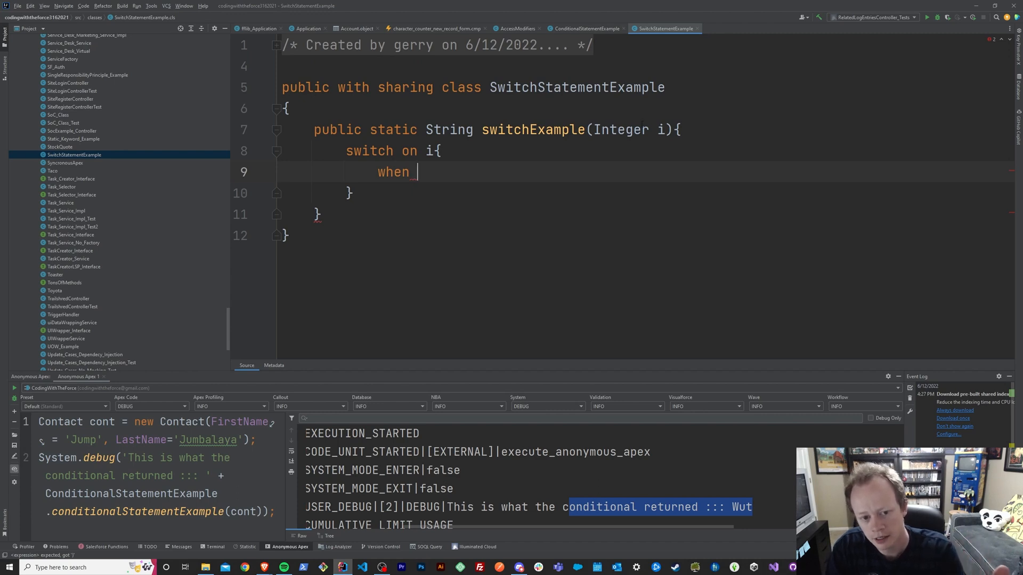
type("2{")
type("r")
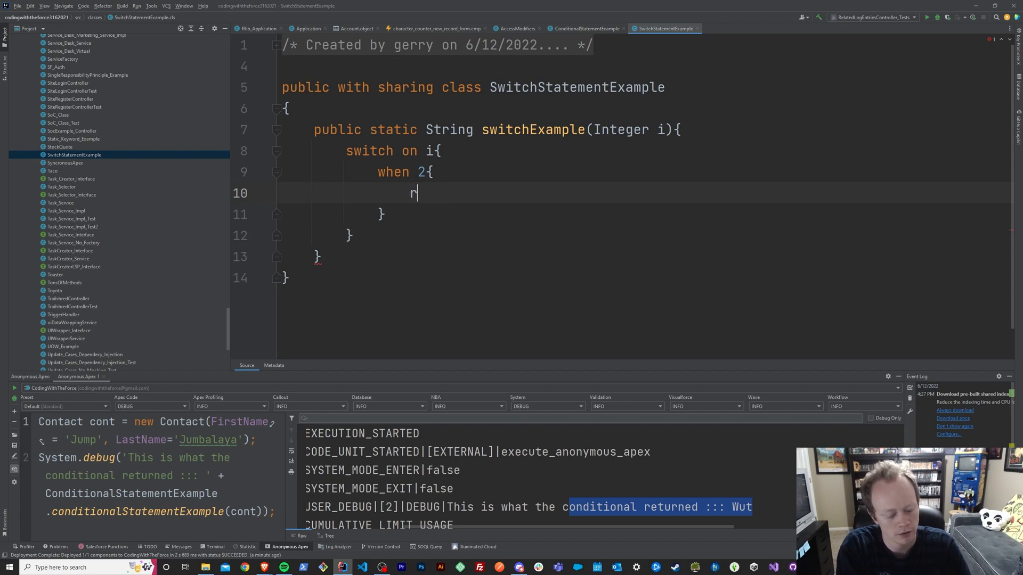
type("eturn ''")
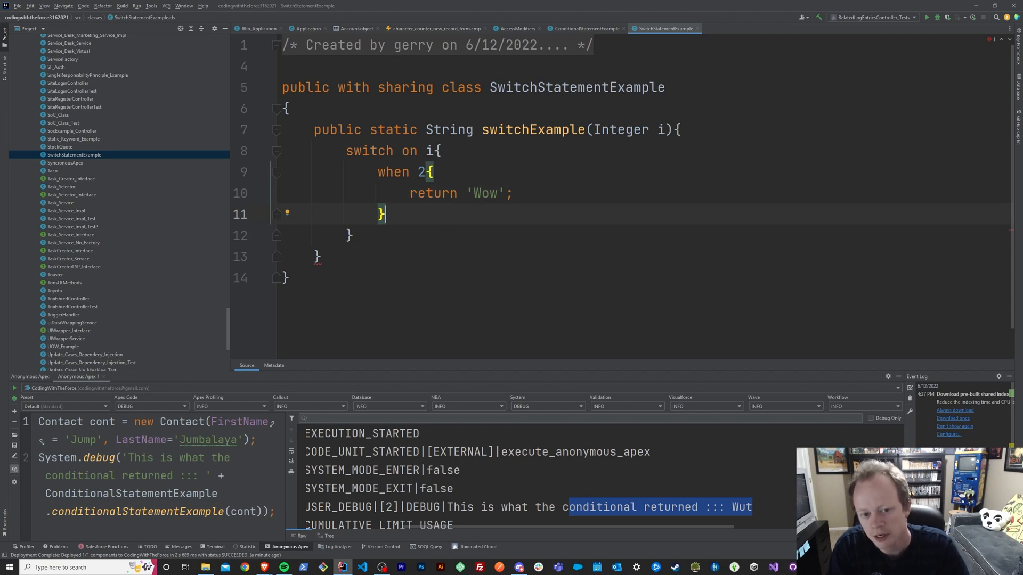
key("enter")
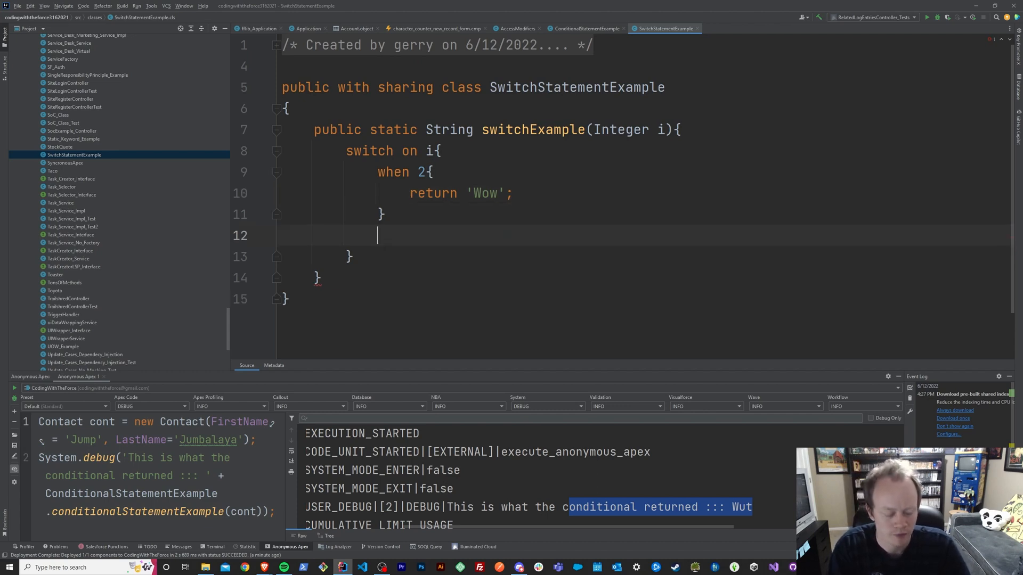
- Add when 3,4,5 returning 'Whoaaaaa' and when else returning 'Bruhhhh'
type("when")
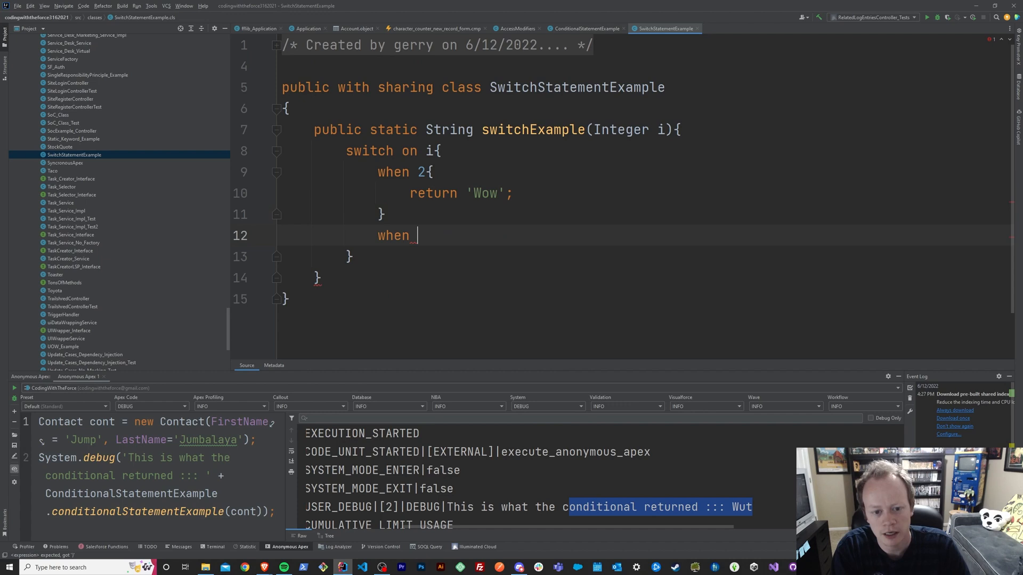
type("3,4,5{")
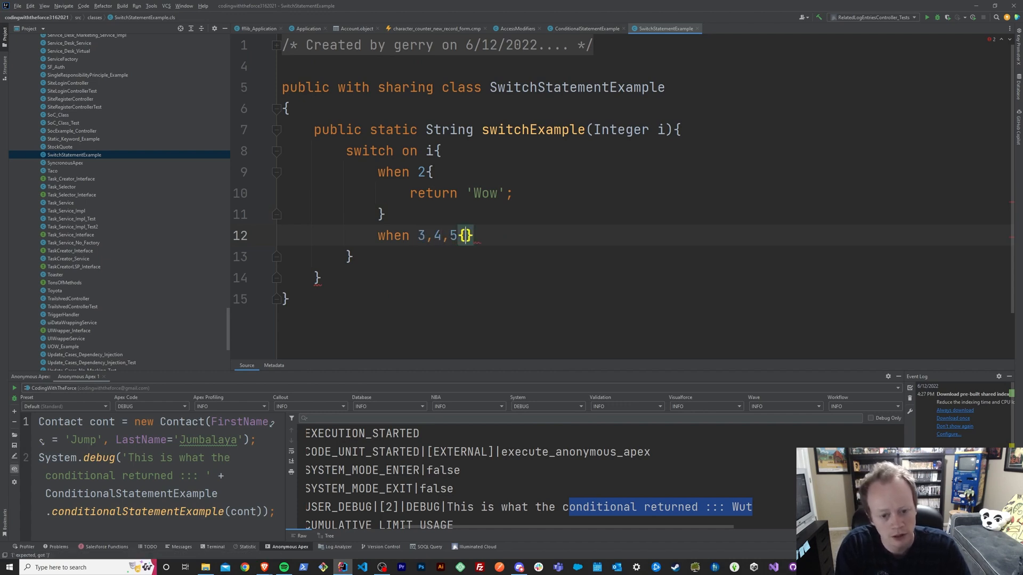
type("return")
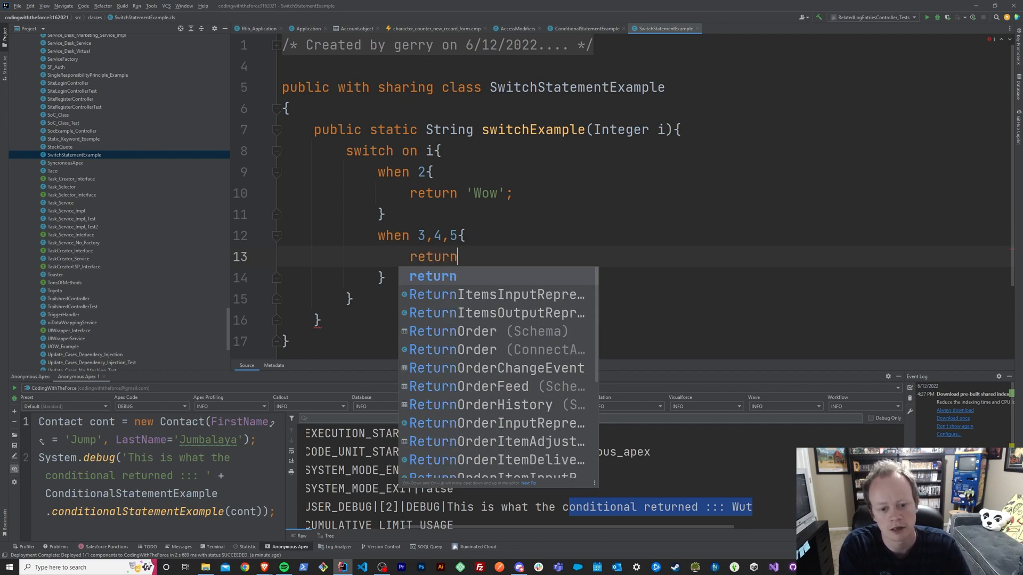
type("'Whoa")
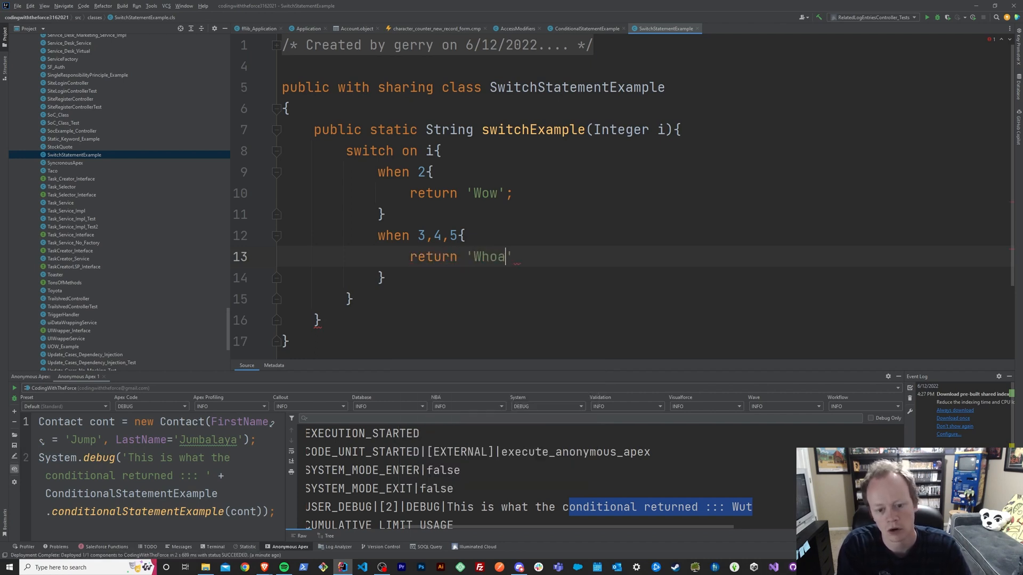
type("aaaa';")
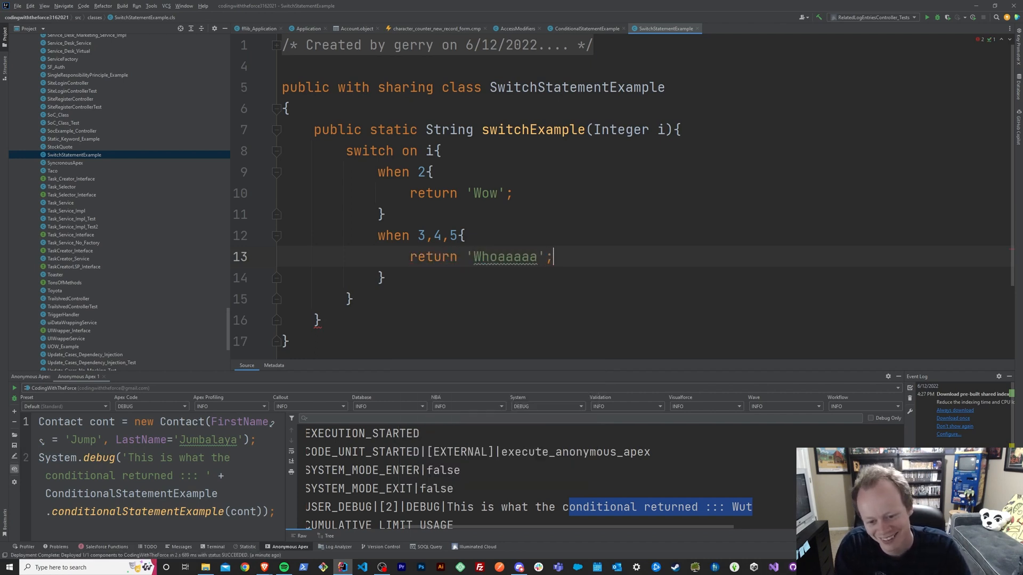
type("when else{")
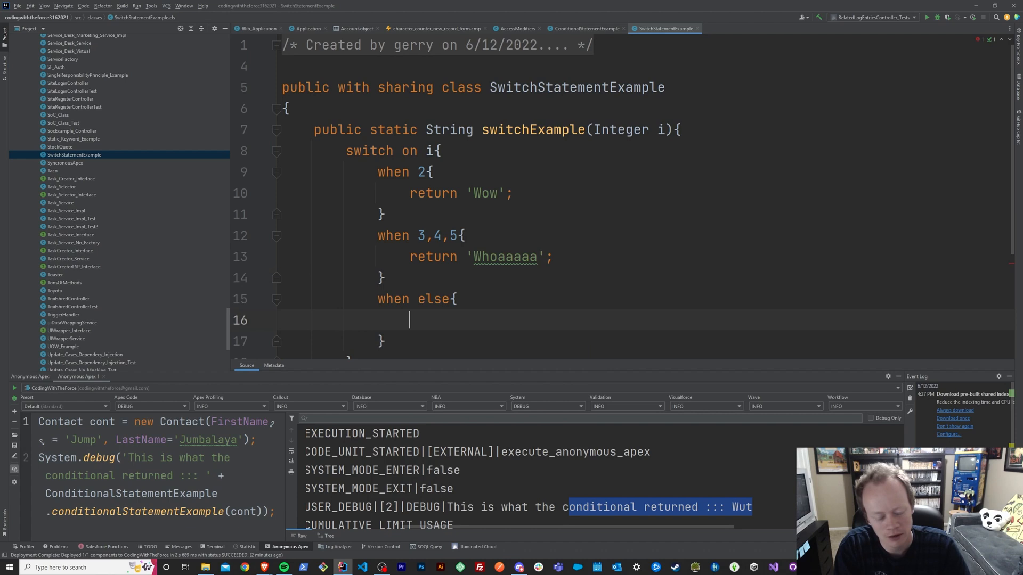
type("return")
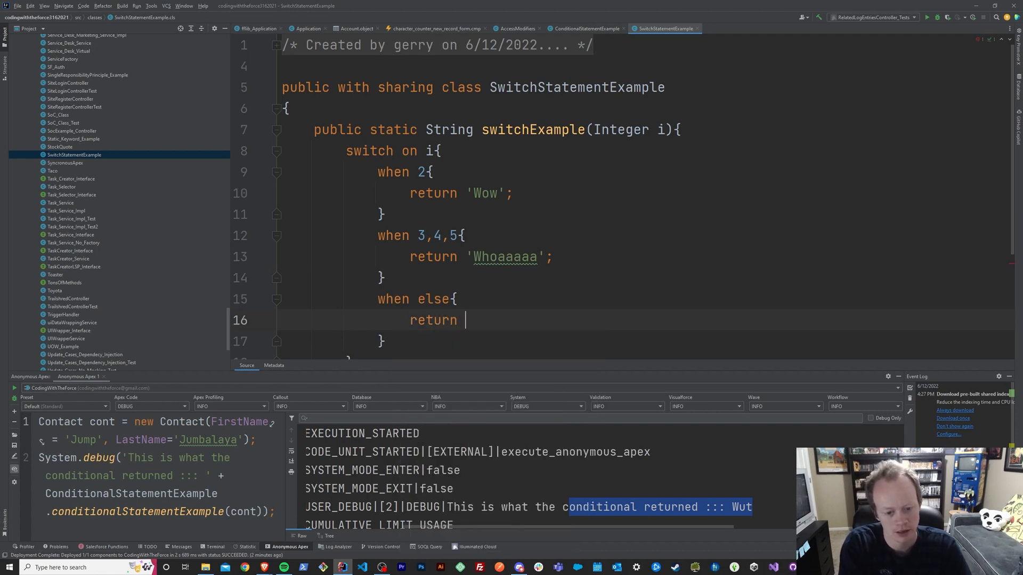
type("Bruhhhh';")
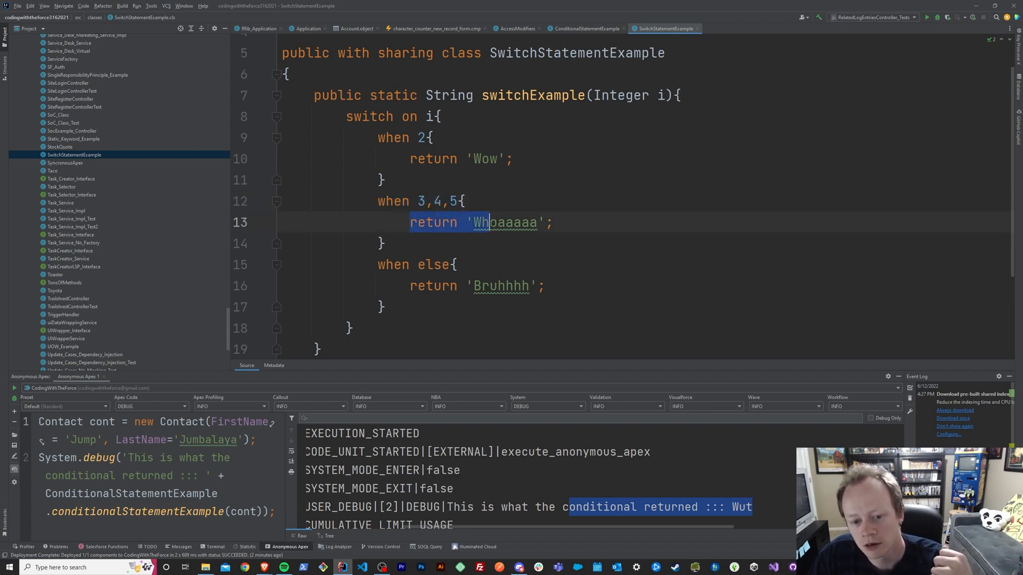
double_click(386, 265)
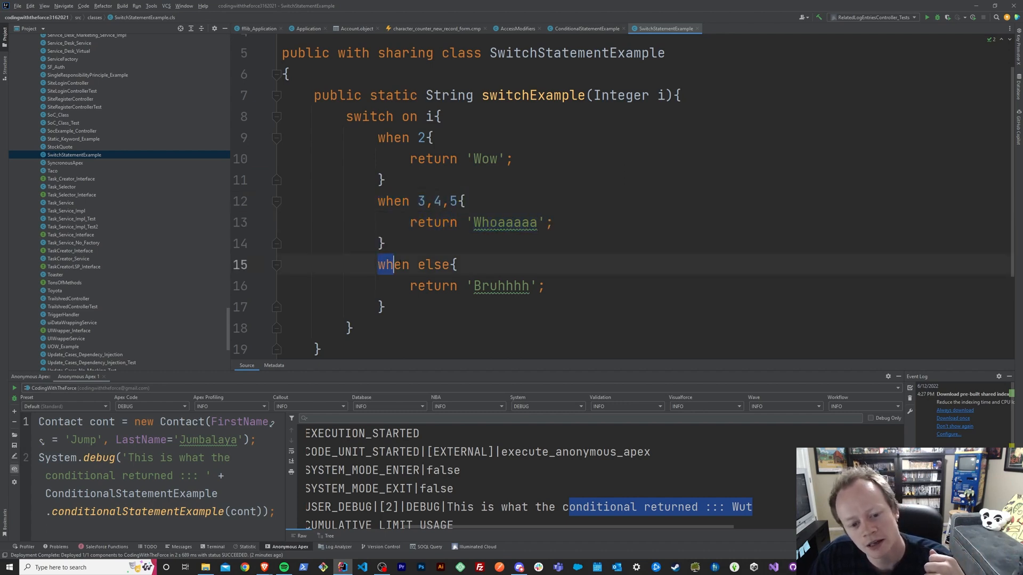
double_click(392, 264)
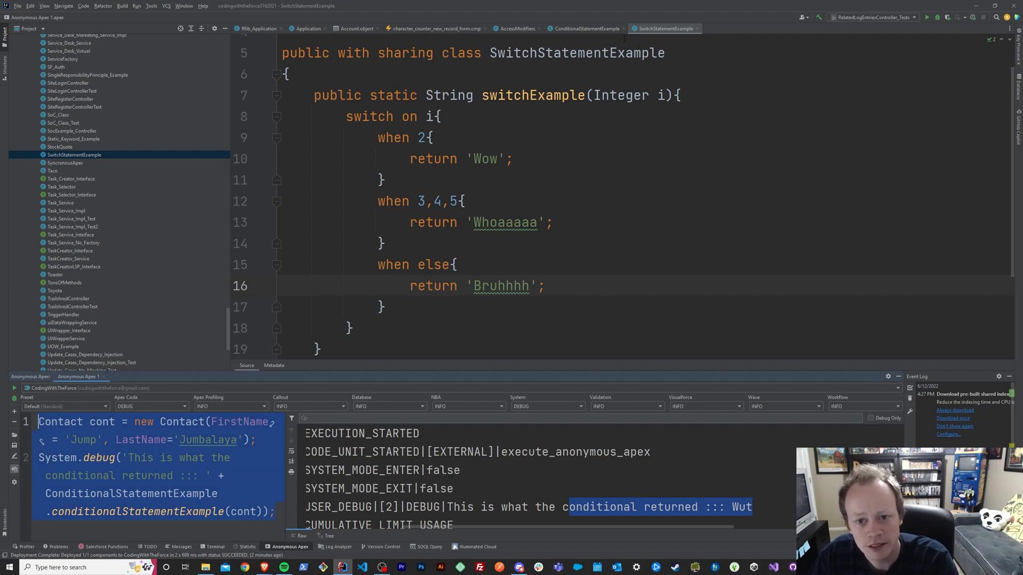
left_click(585, 27)
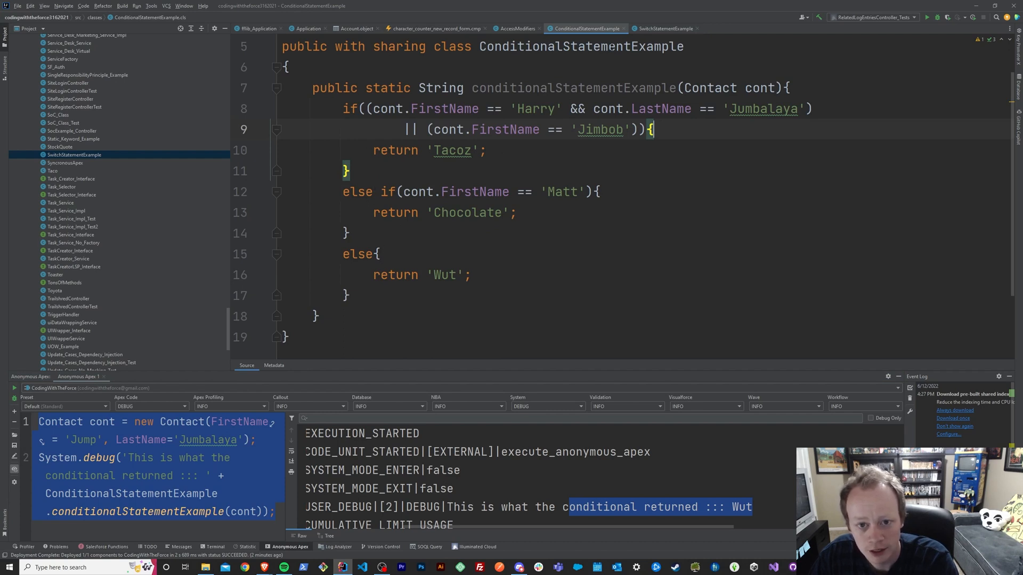
left_click(664, 28)
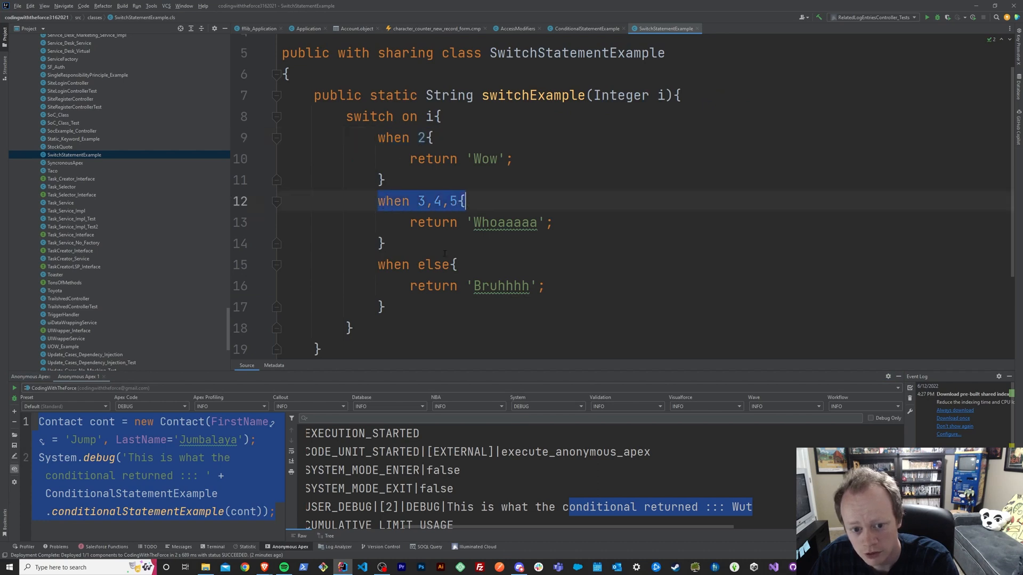
left_click(453, 264)
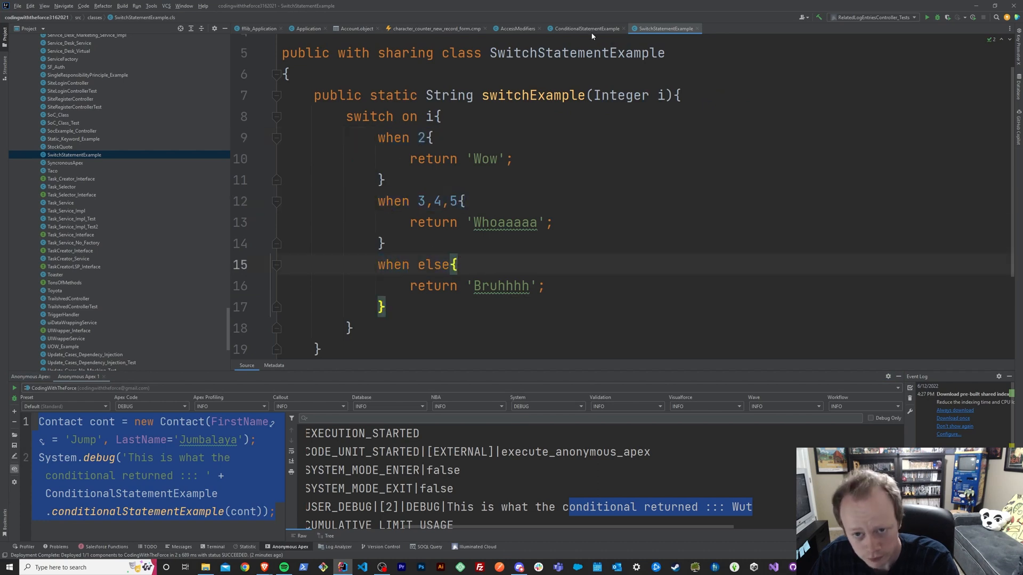
left_click(584, 28)
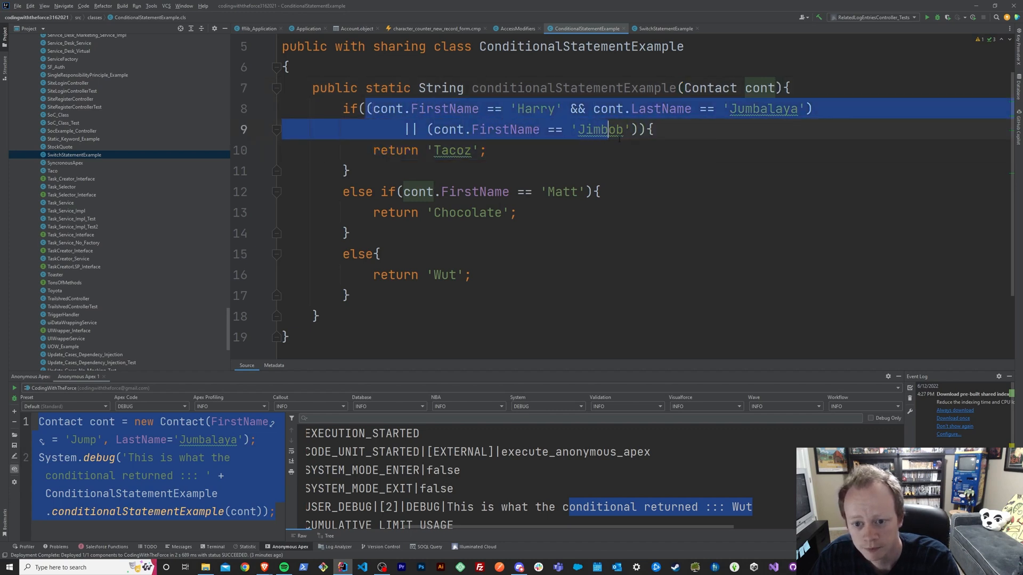
left_click(665, 27)
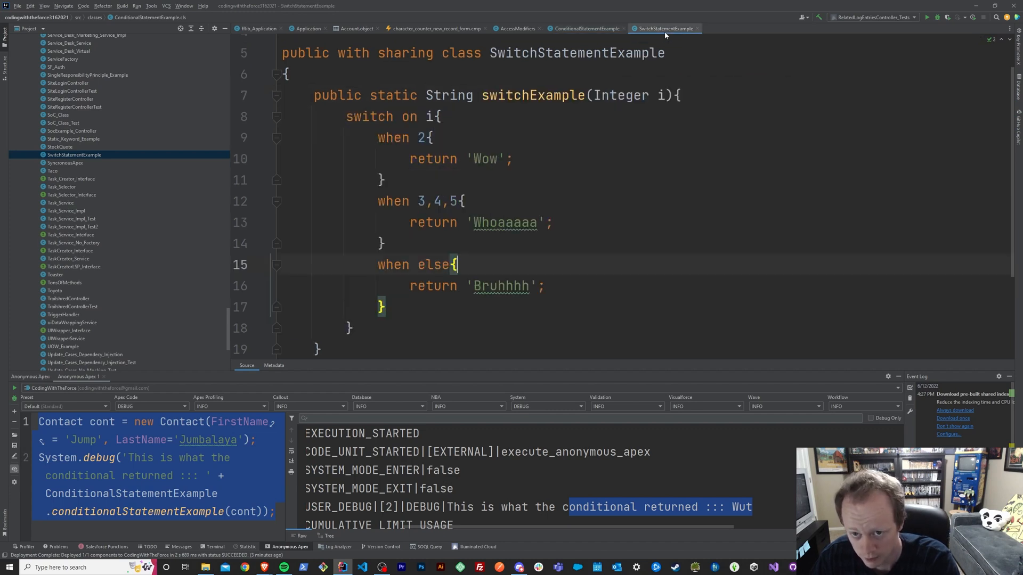
left_click(585, 28)
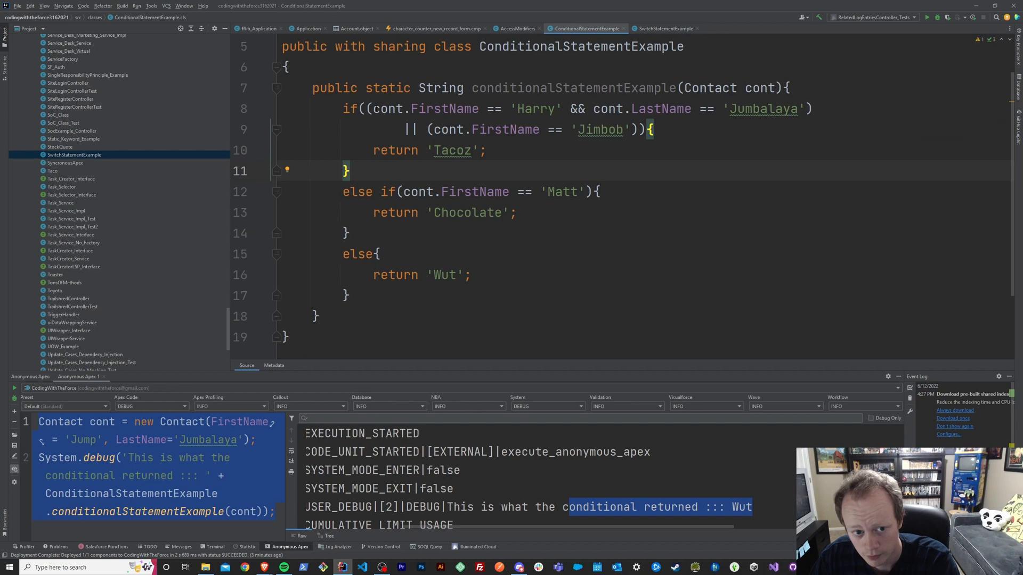
left_click(664, 28)
type("S")
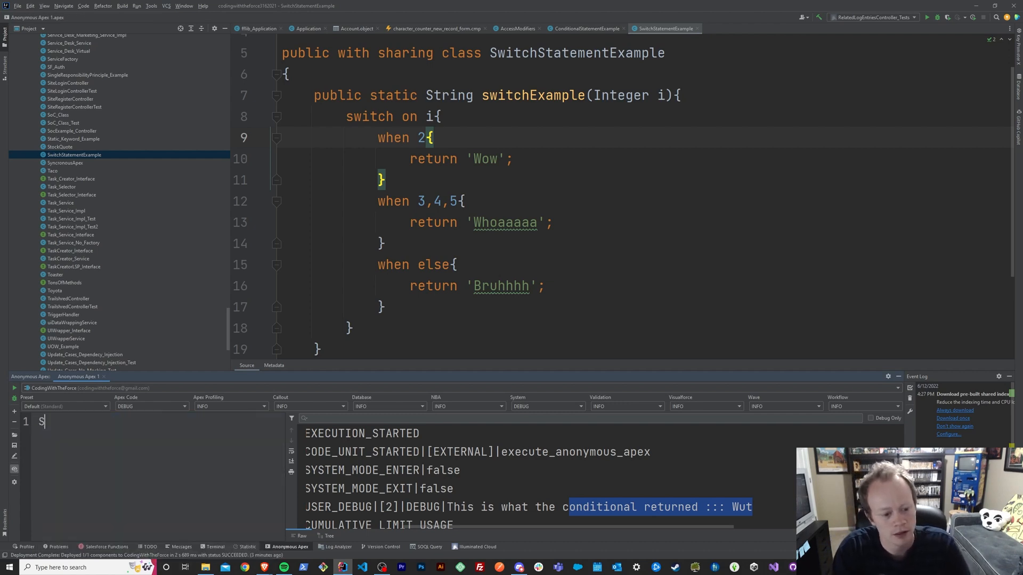
- Write System.debug('The method returned ::: ' + SwitchStatementExample.switchExample(2)); and execute it
type("witchStatementExample")
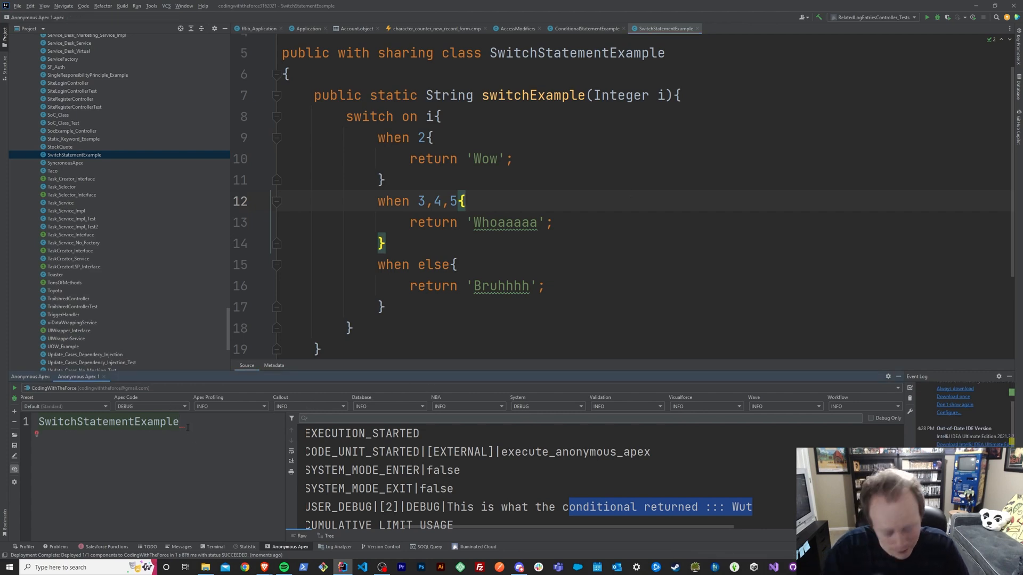
type(".switchExample()")
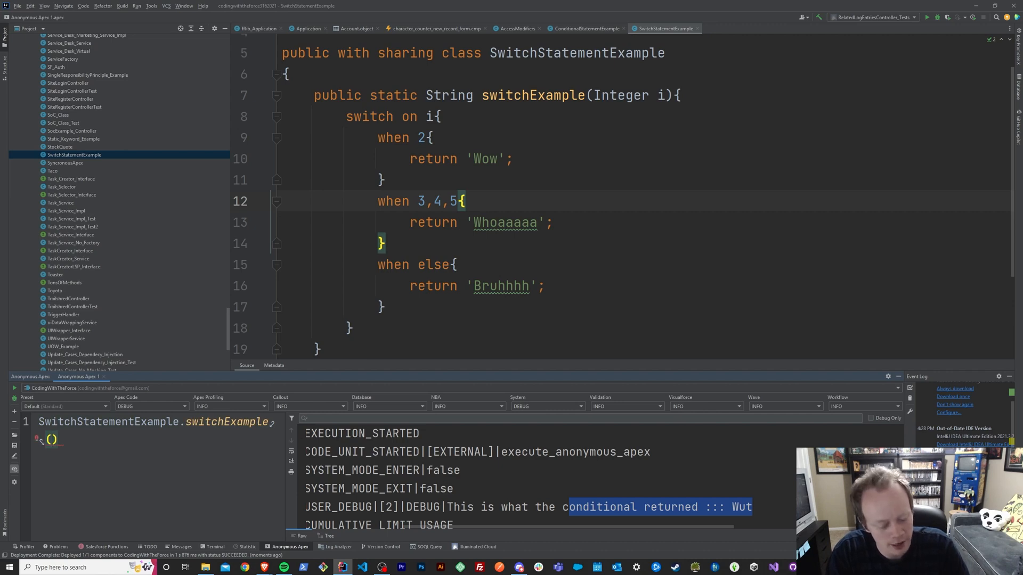
type("2")
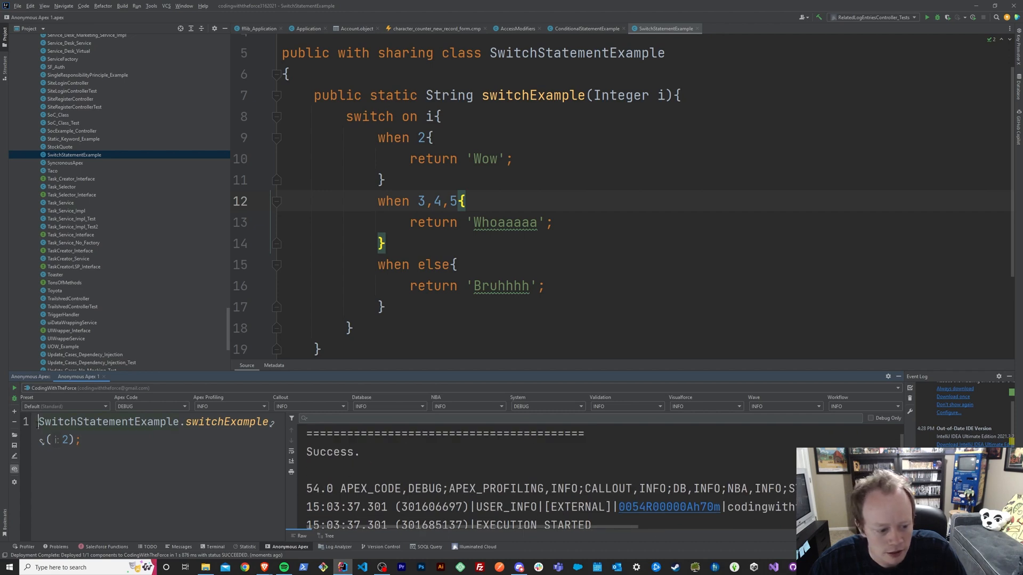
type("System.debug('The method returned ::: ' +")
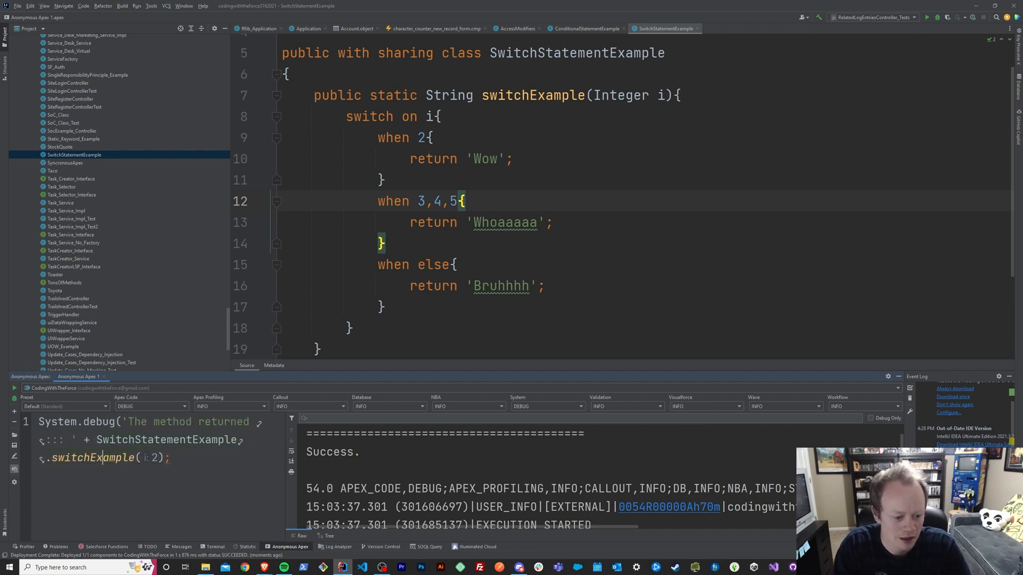
type(")")
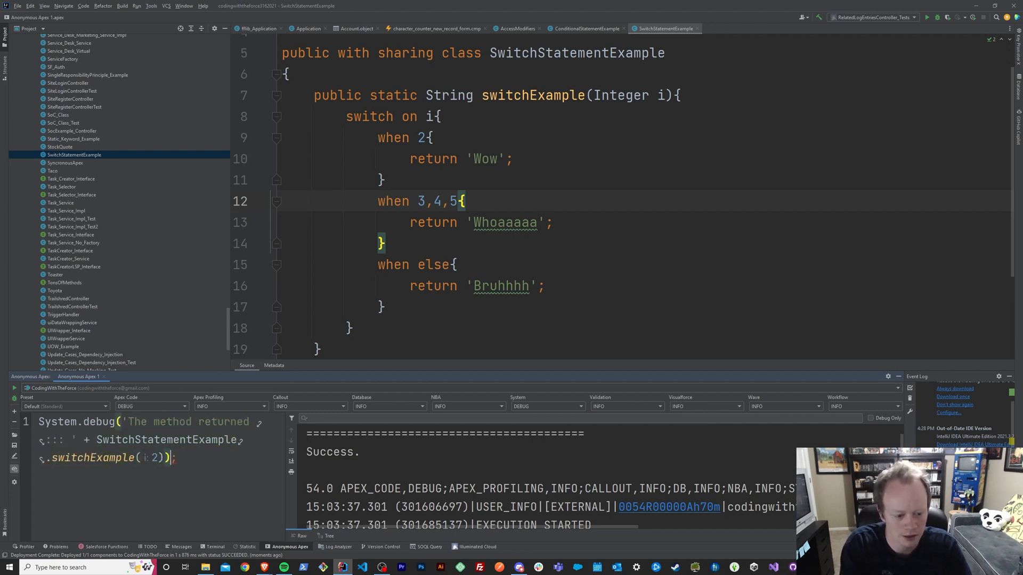
left_click(13, 388)
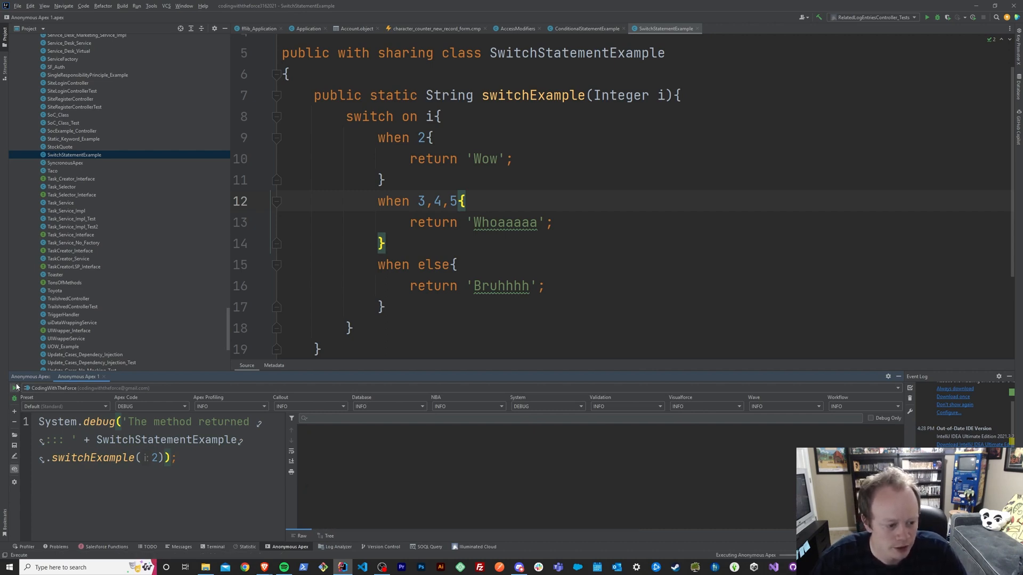
- Re-run the script with arguments 3, 5 and 6, ending with the log showing 'Bruhhhh'
left_click(13, 388)
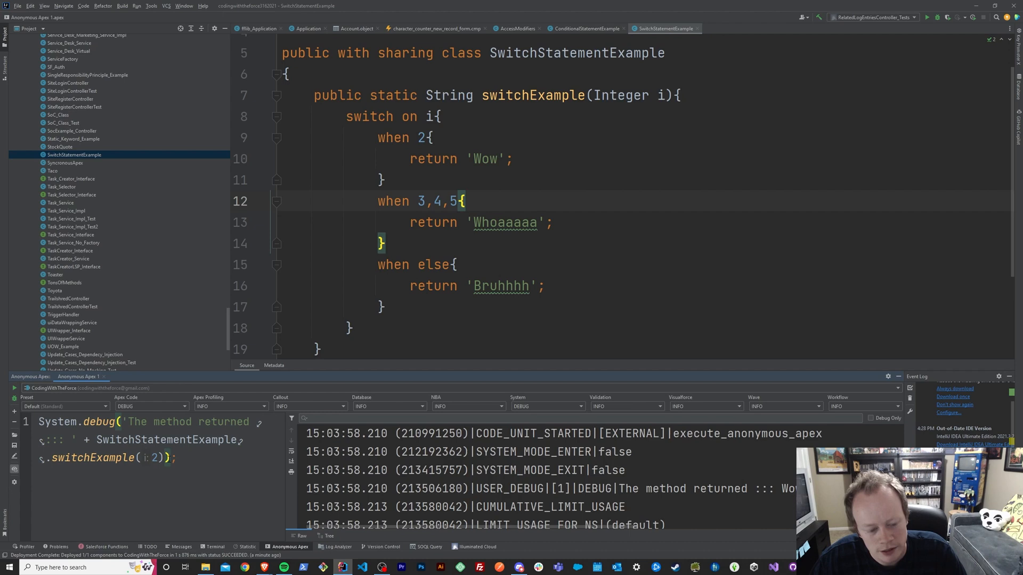
double_click(705, 489)
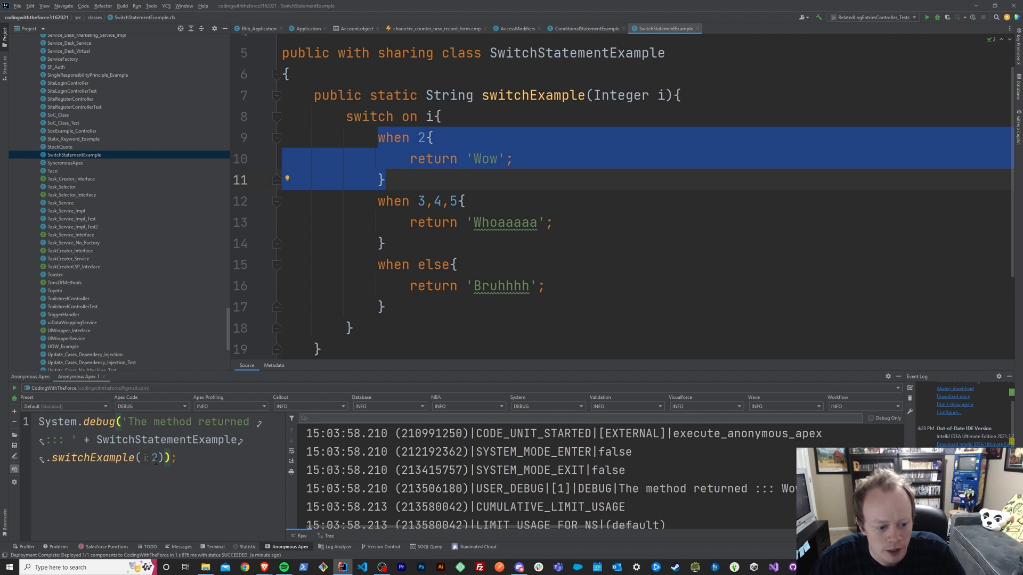
type("3")
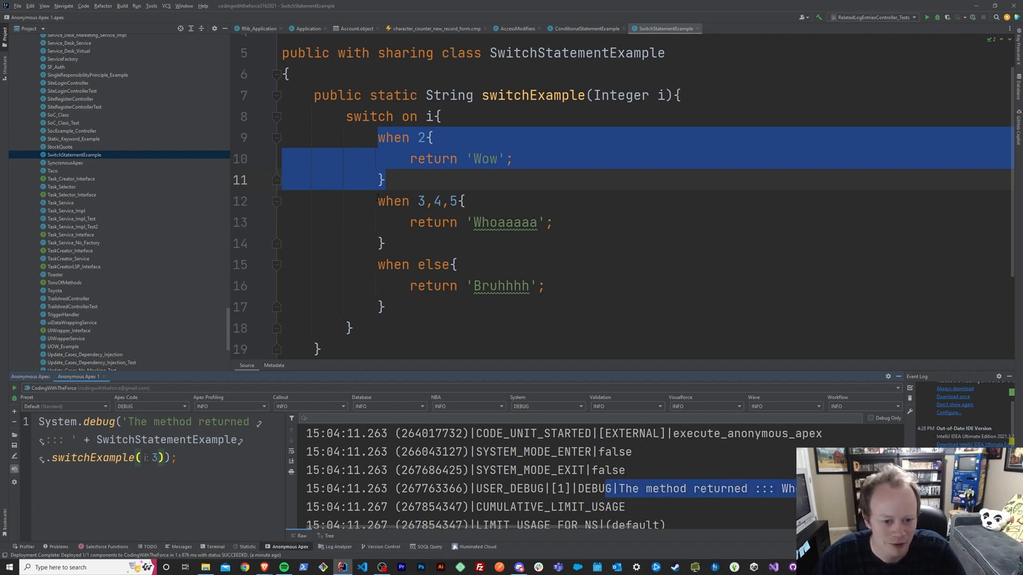
left_click(385, 243)
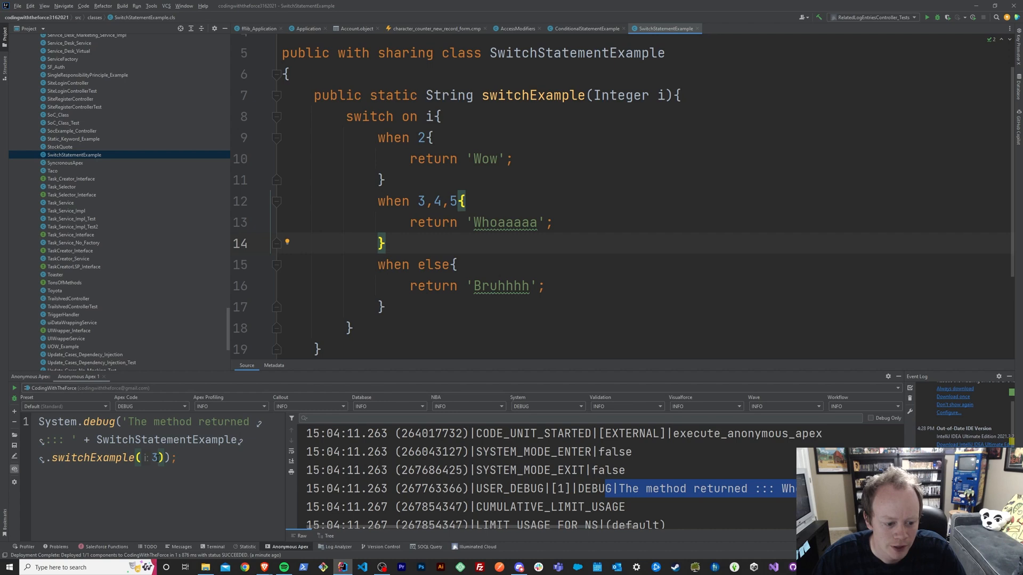
type("5")
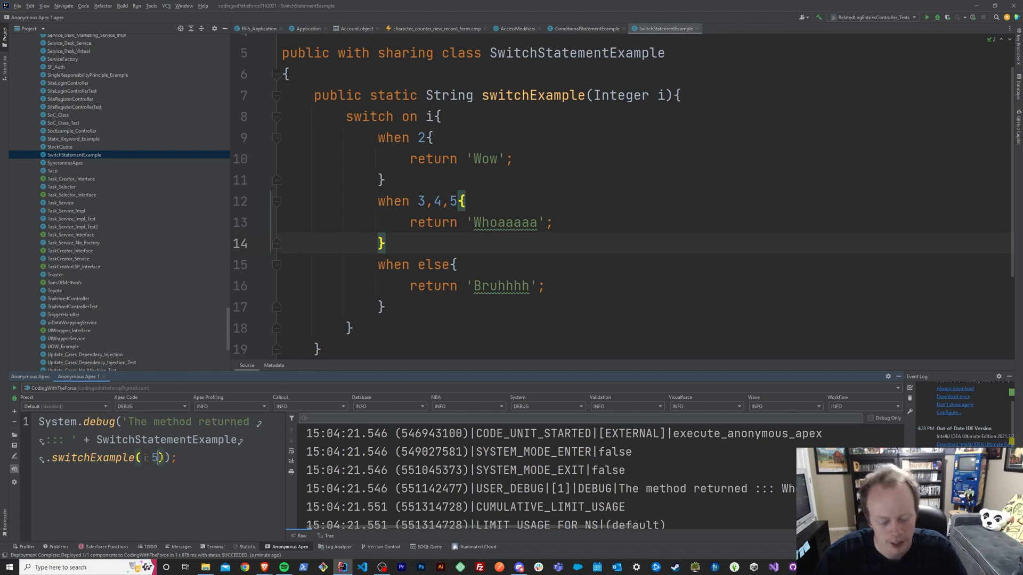
type("6")
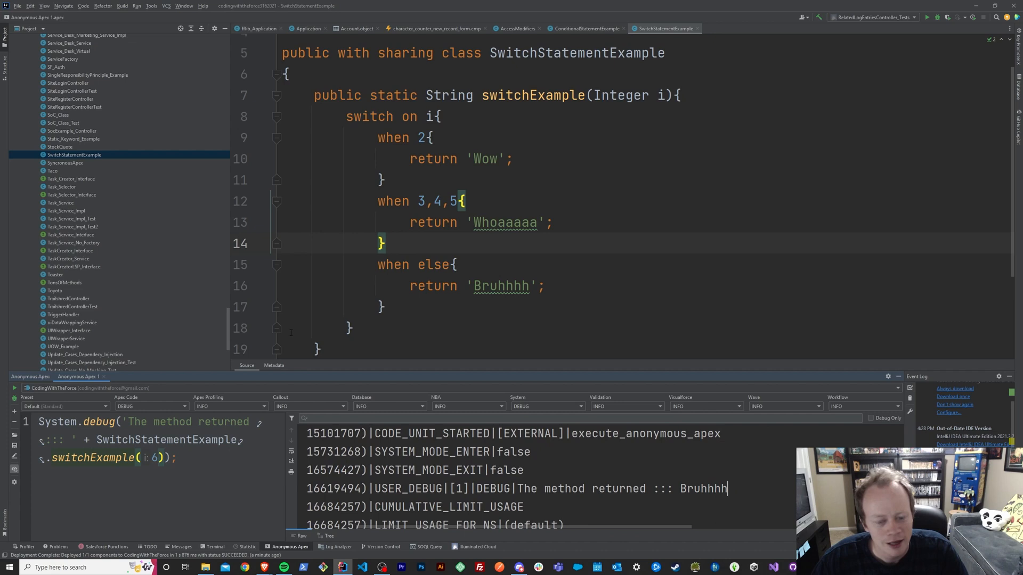
mouse_move(261, 302)
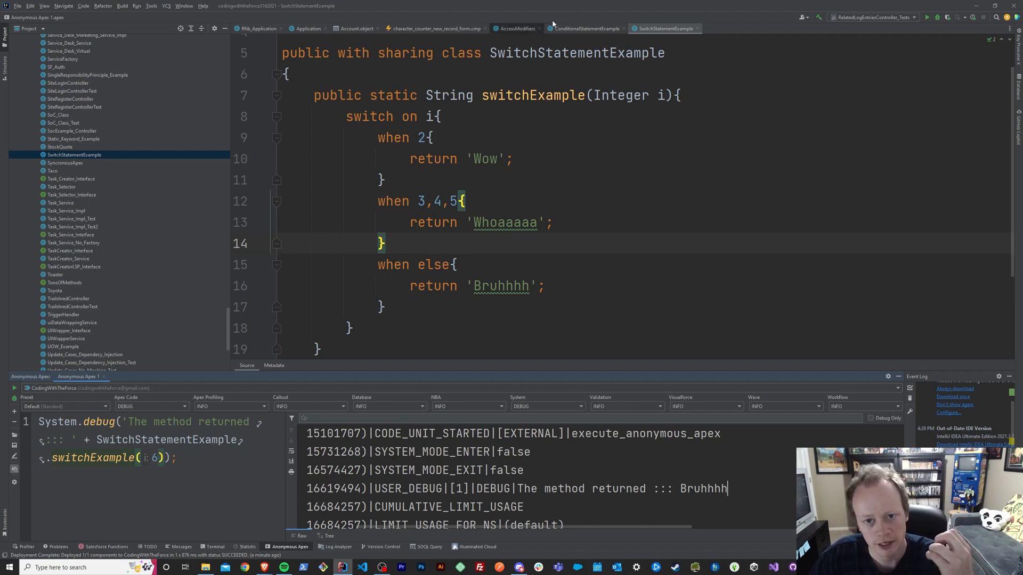
left_click(585, 28)
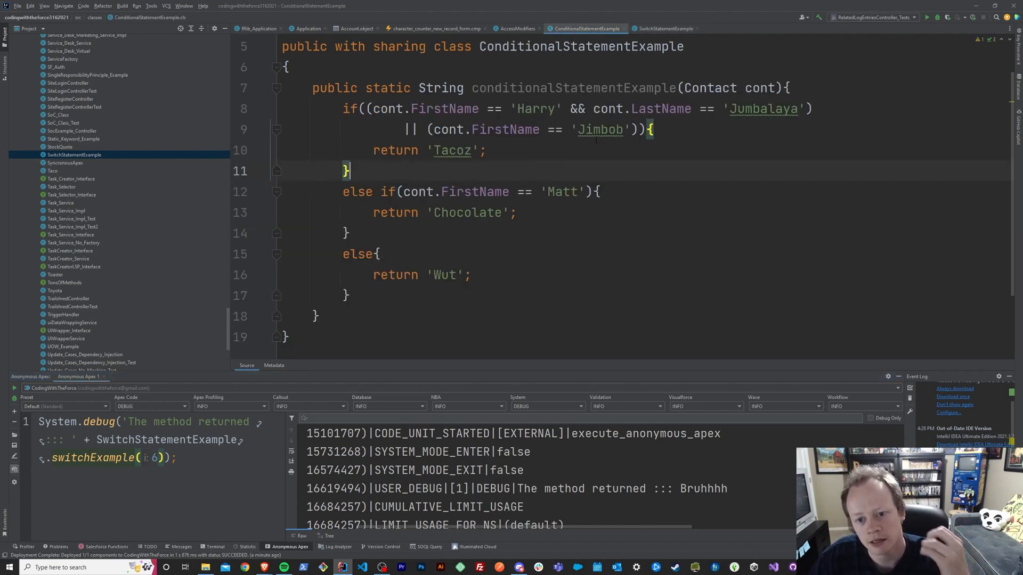
left_click(664, 28)
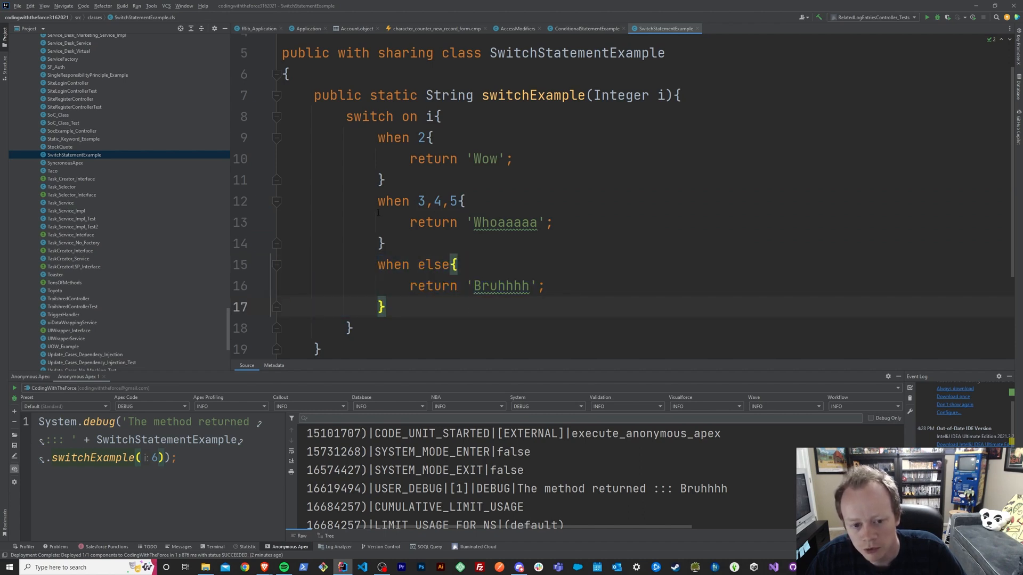
left_click_drag(377, 201, 458, 264)
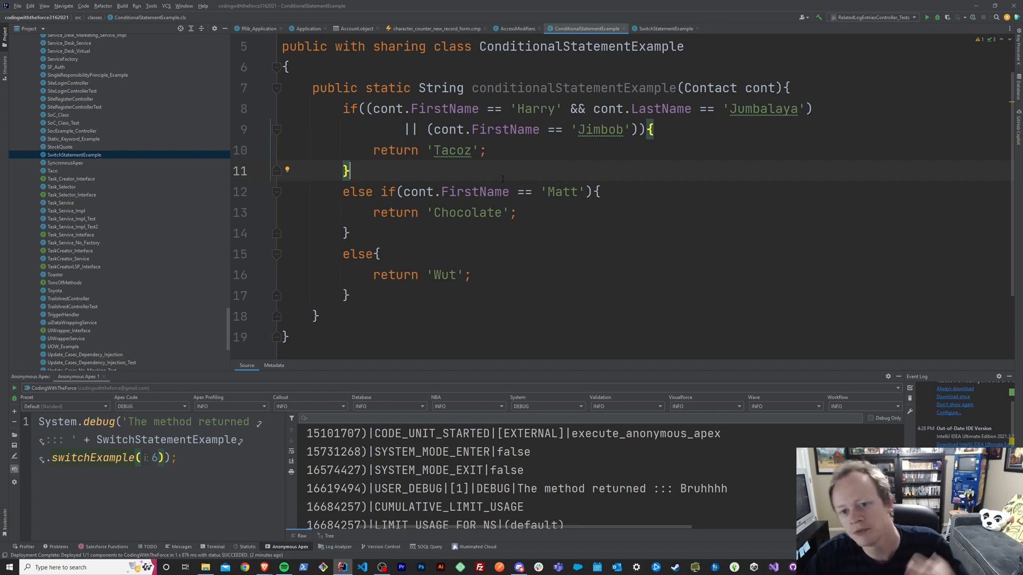
left_click(665, 28)
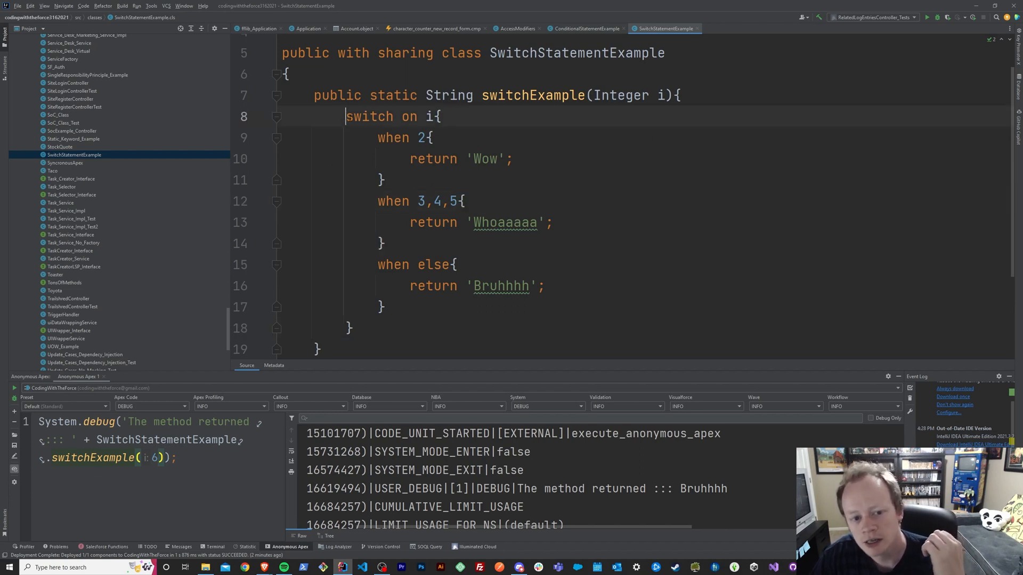
left_click(439, 202)
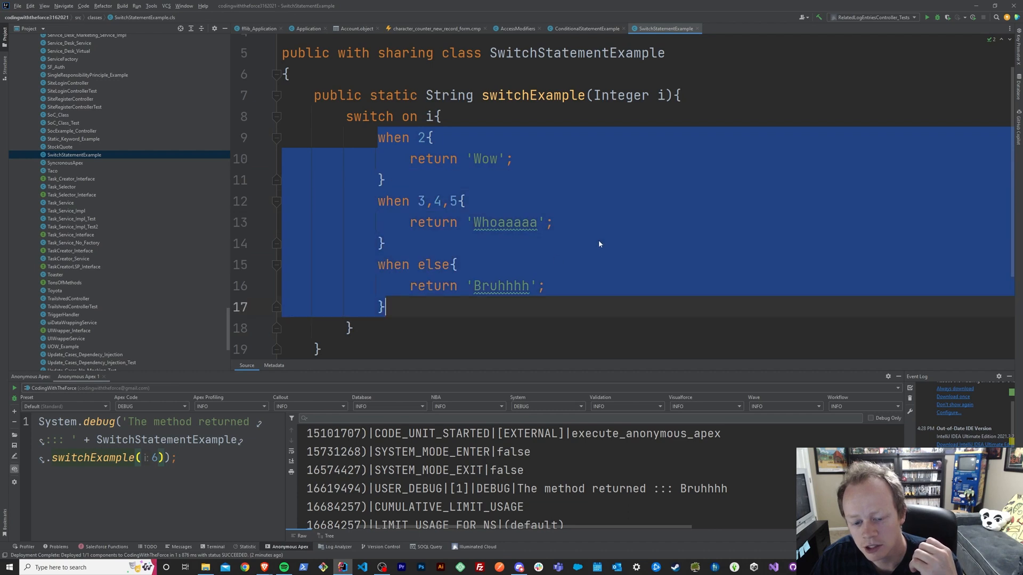
left_click(585, 27)
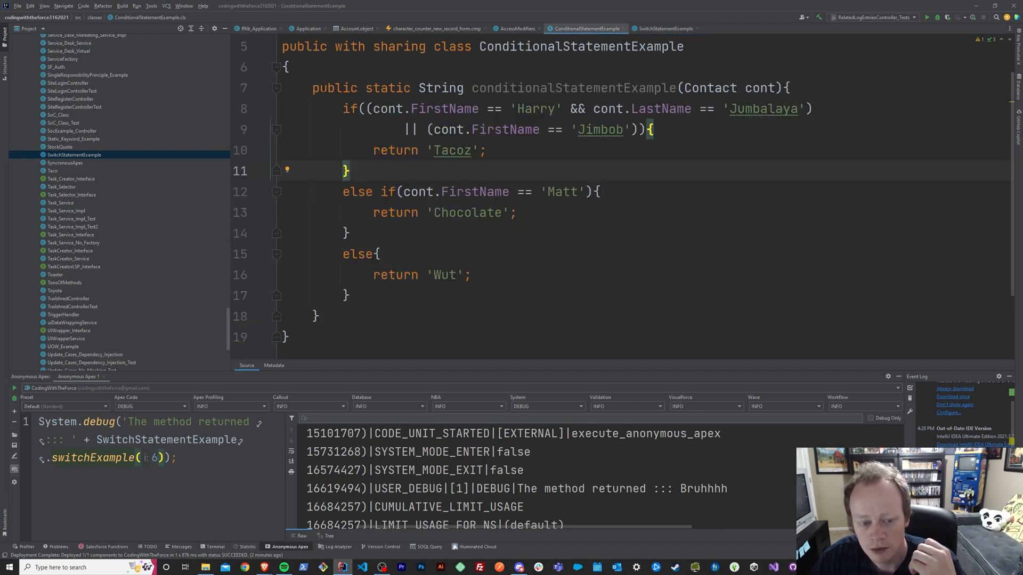
left_click_drag(342, 109, 441, 274)
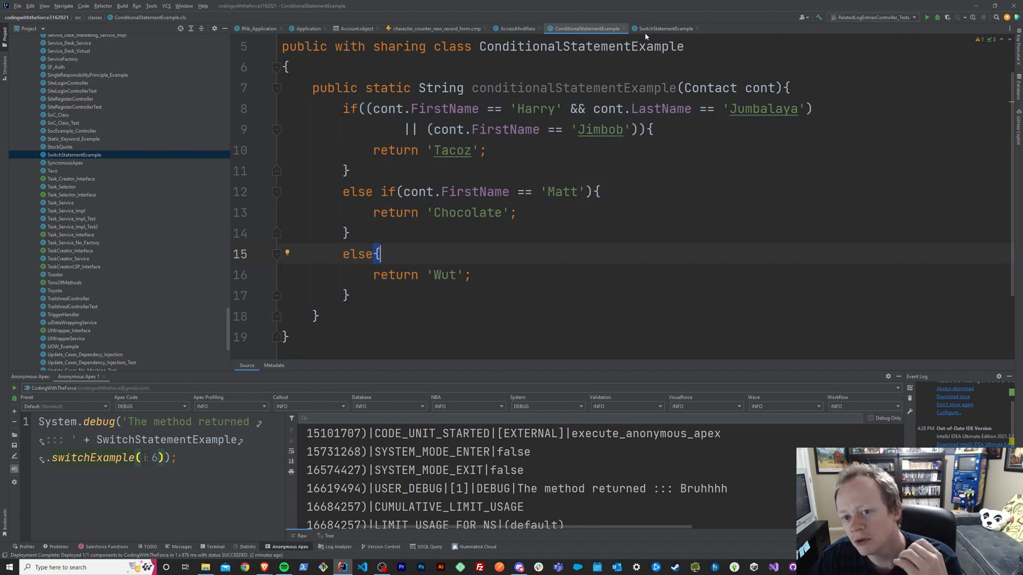
left_click(665, 28)
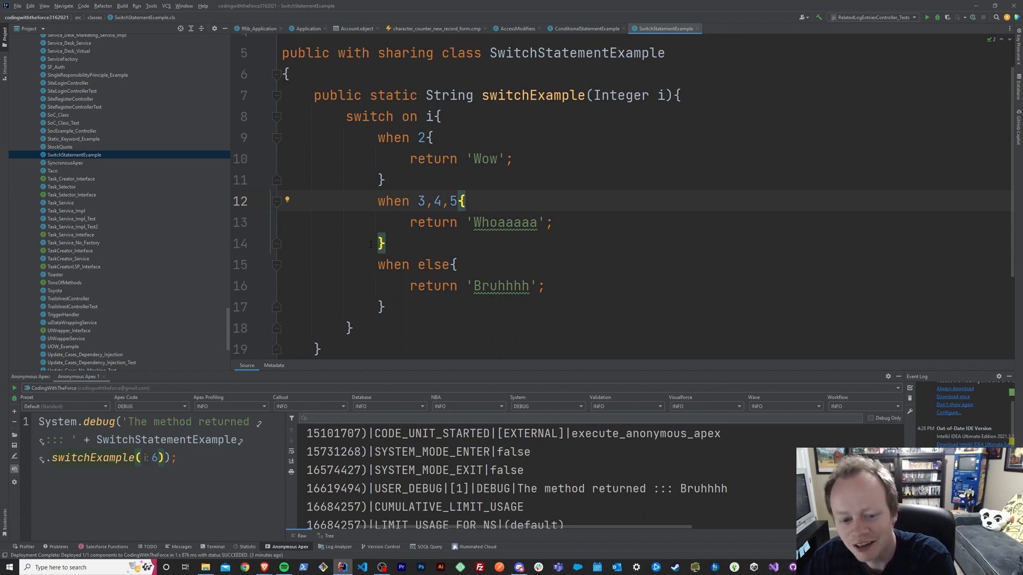
left_click_drag(379, 201, 384, 244)
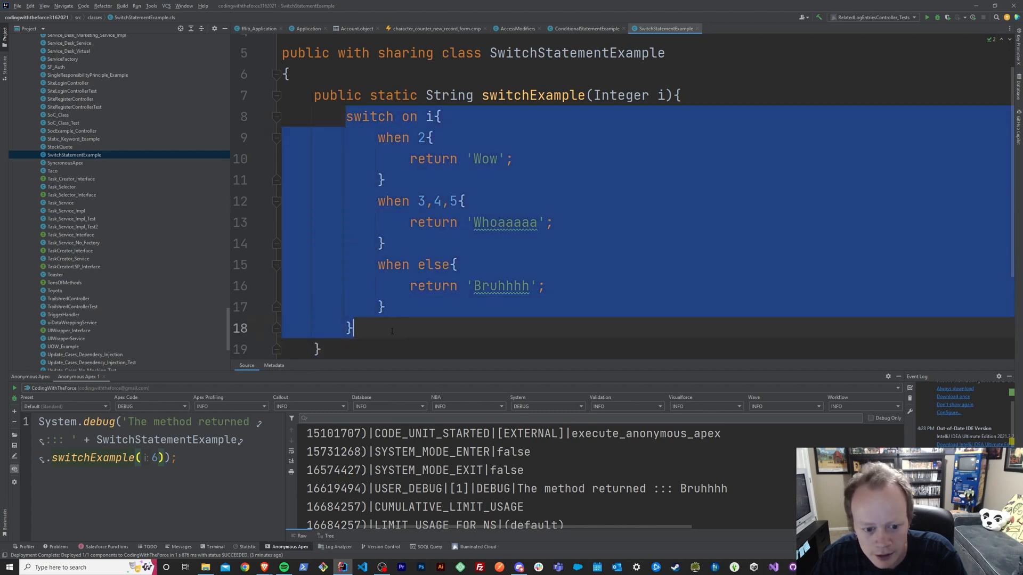
left_click(584, 28)
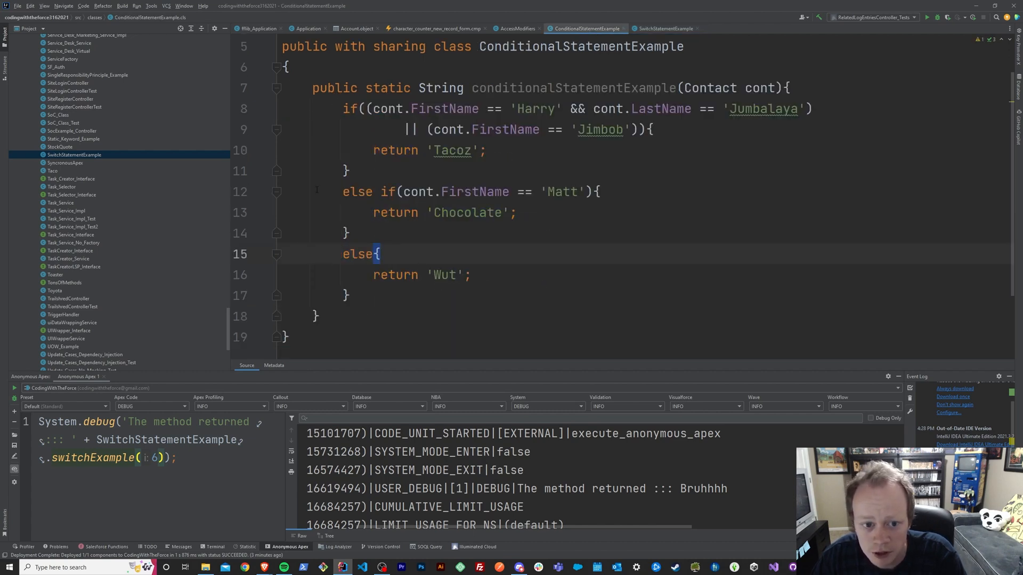
left_click_drag(342, 108, 350, 295)
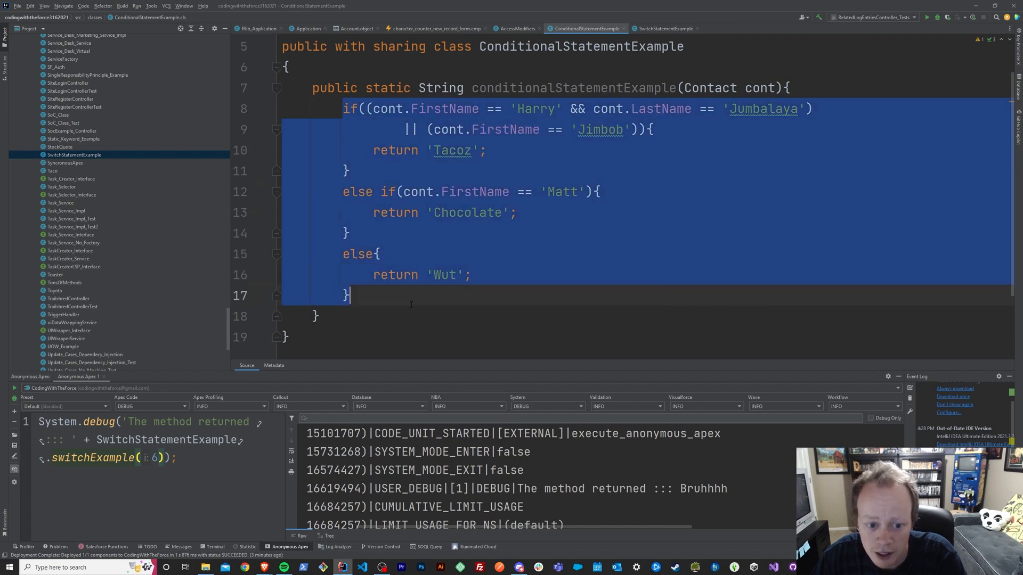
left_click(665, 28)
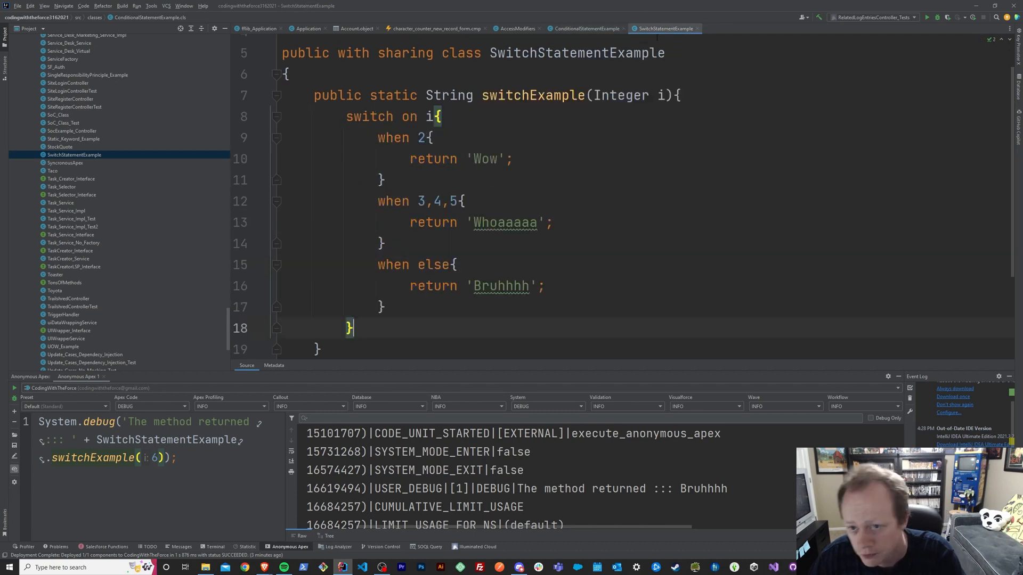